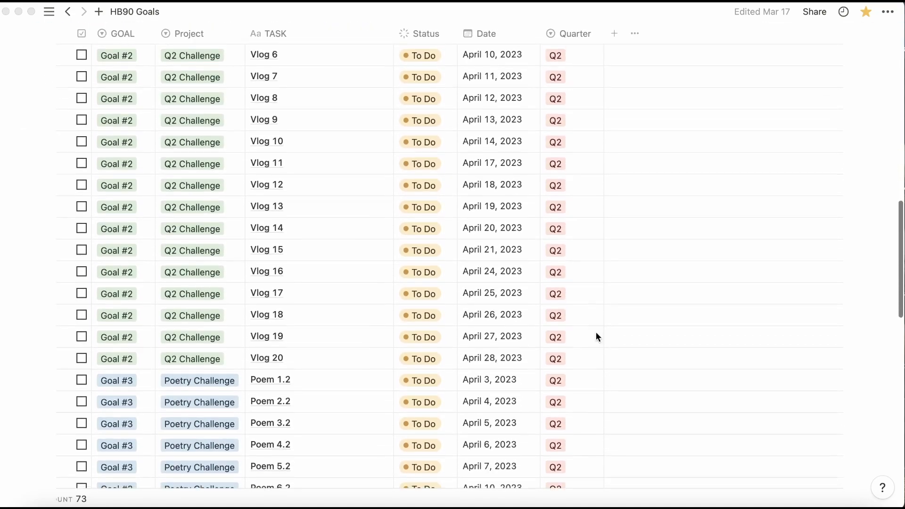
- Scroll to the bottom of the HB90 Goals table to add a new Goal #1 To Do row
scroll("down", 3)
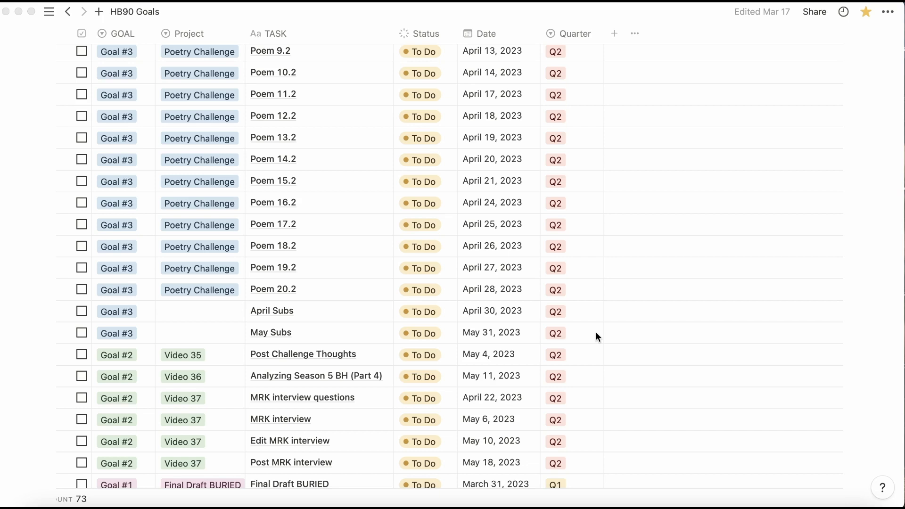
scroll("down", 3)
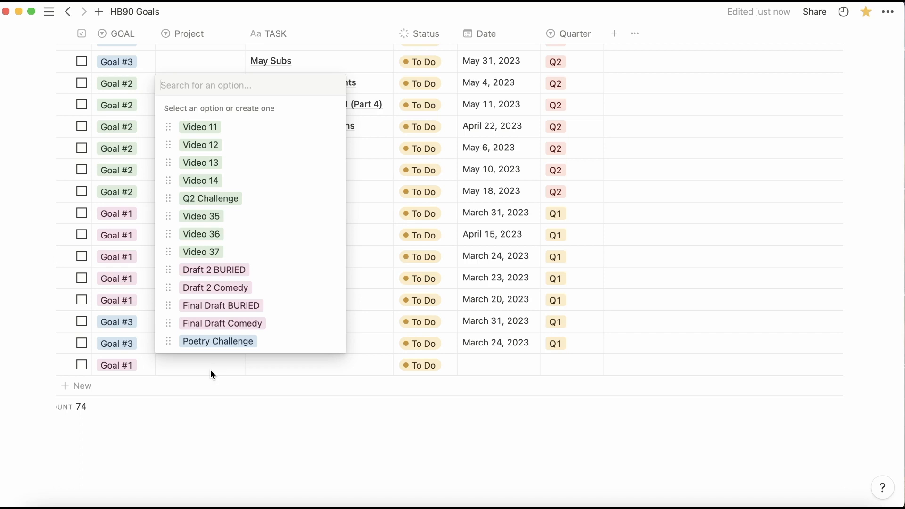
- Tag the new Goal #1 rows with project Final Draft BURIED, adding another task row
left_click(210, 371)
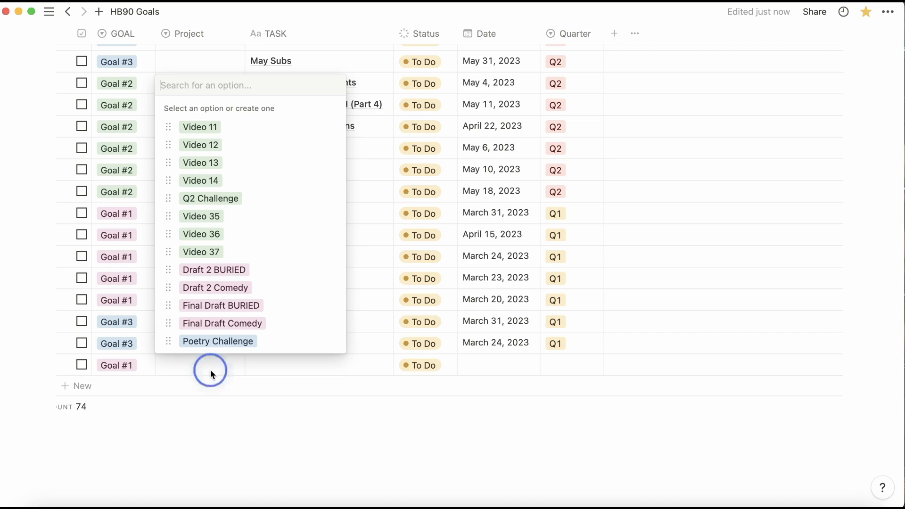
left_click(221, 305)
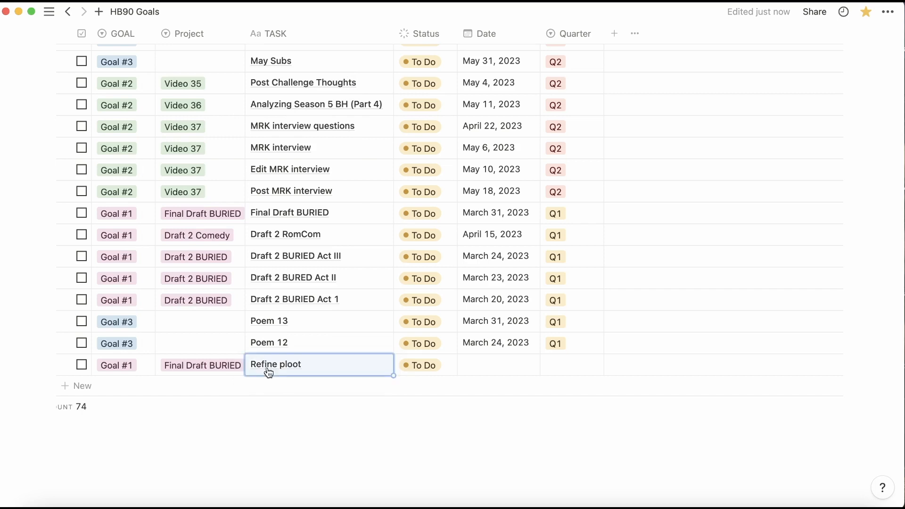
left_click(199, 365)
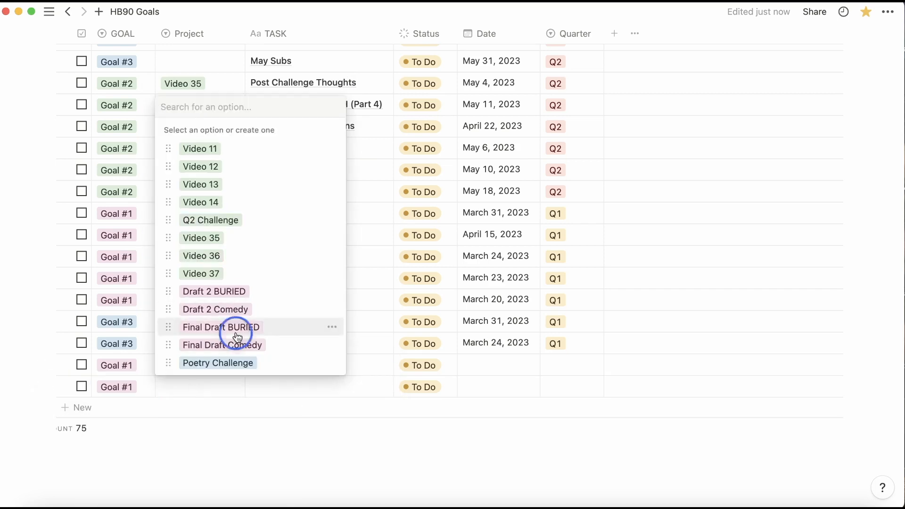
left_click(221, 328)
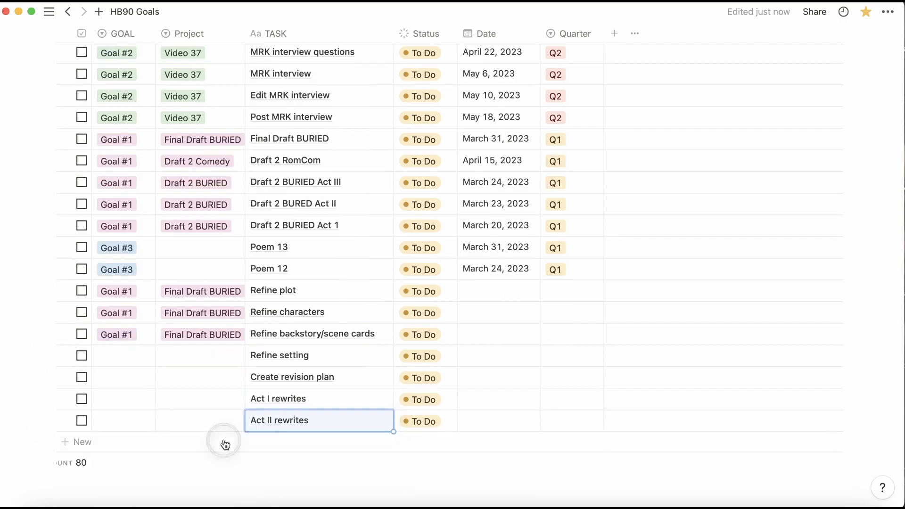
- Name the Revise 5k–50k tasks (e.g. Revise 20k) and select the batch for Draft 2 Comedy tagging
type("Revise 14k")
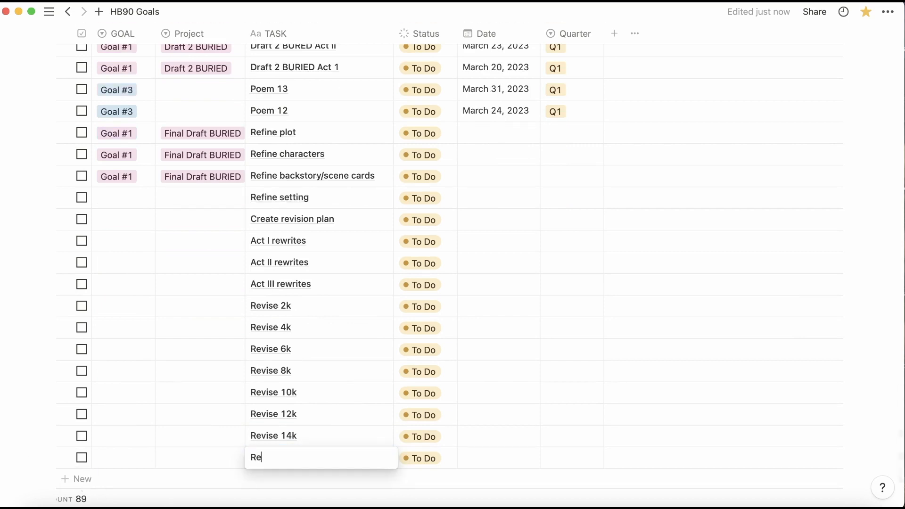
type("Revise 20k")
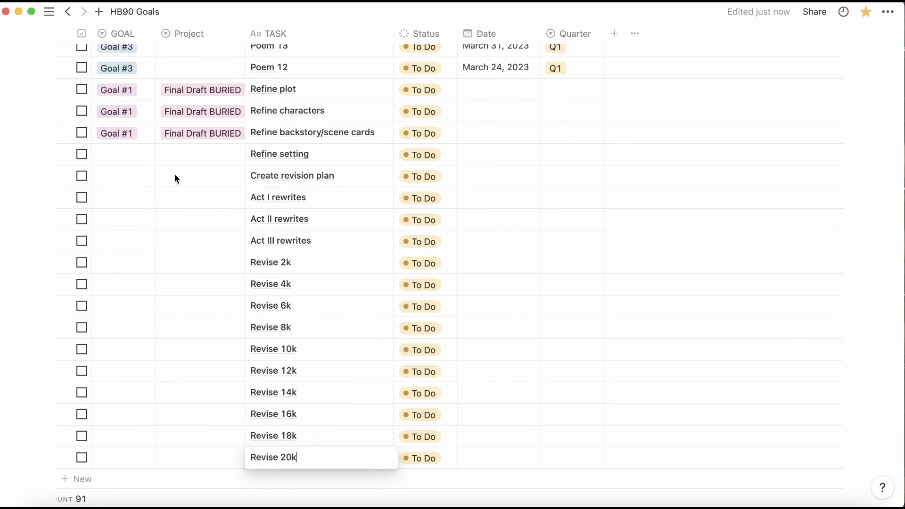
left_click_drag(154, 144, 126, 430)
type("Revise 50k")
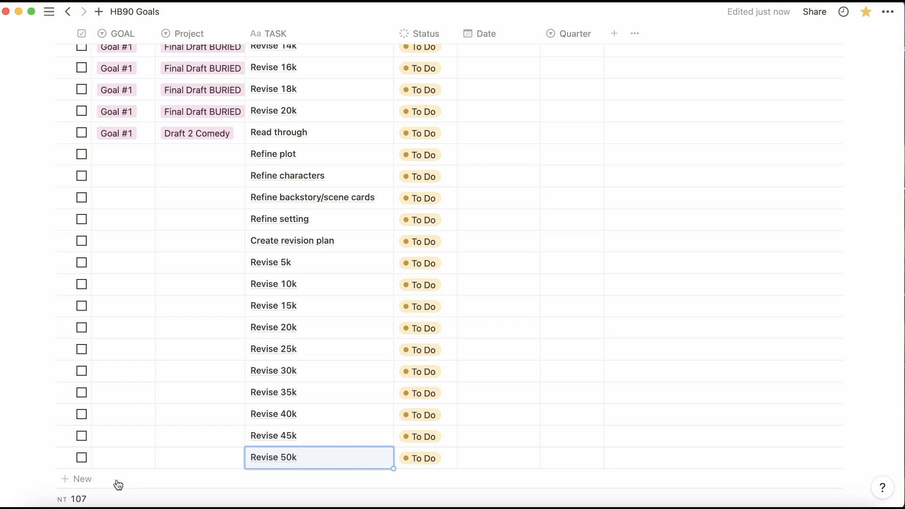
left_click(197, 133)
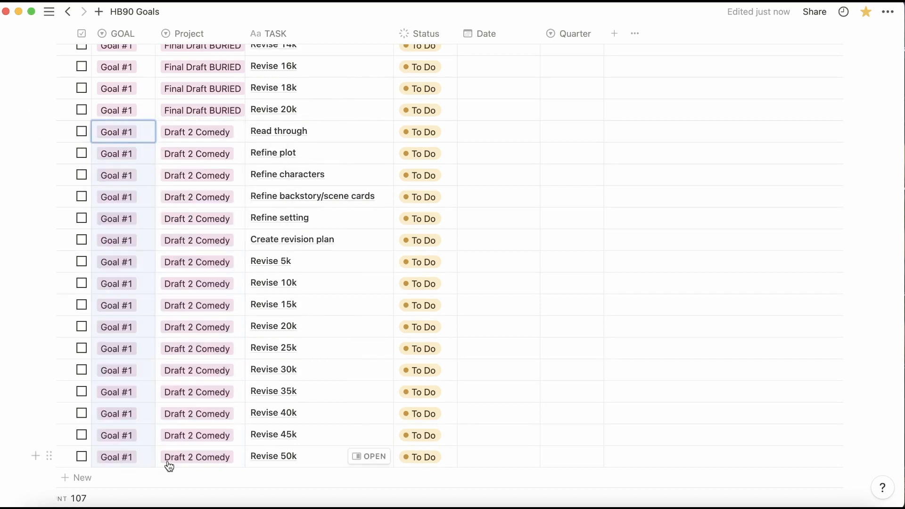
- Duplicate the 16 Draft 2 Comedy revision tasks and swap the copies' project to Final Draft Comedy
left_click(83, 477)
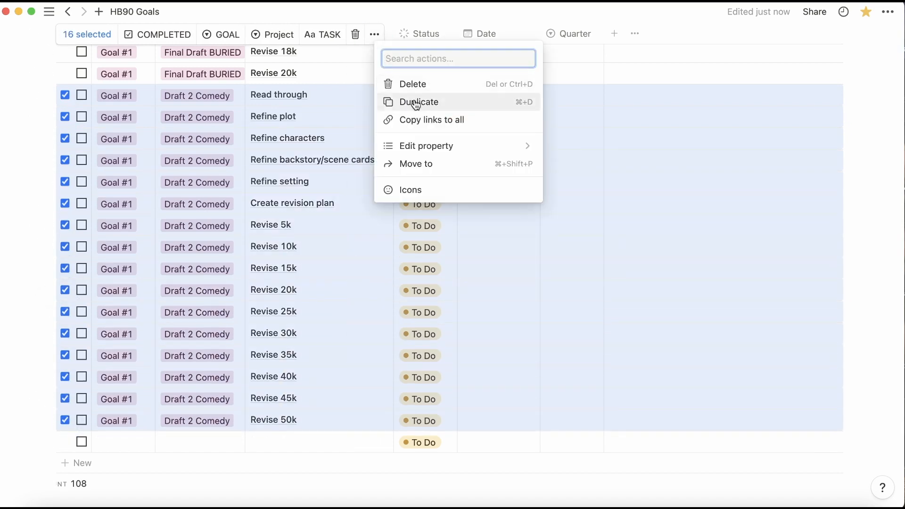
left_click(418, 102)
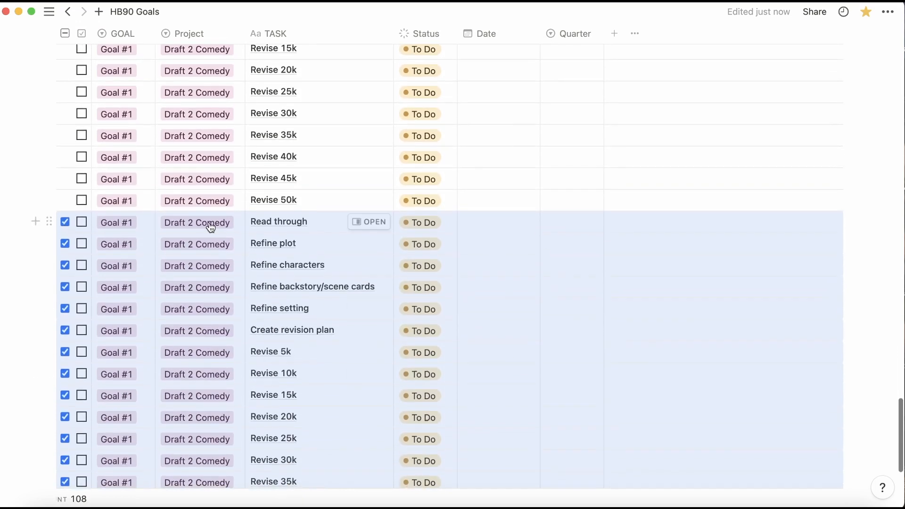
left_click(196, 223)
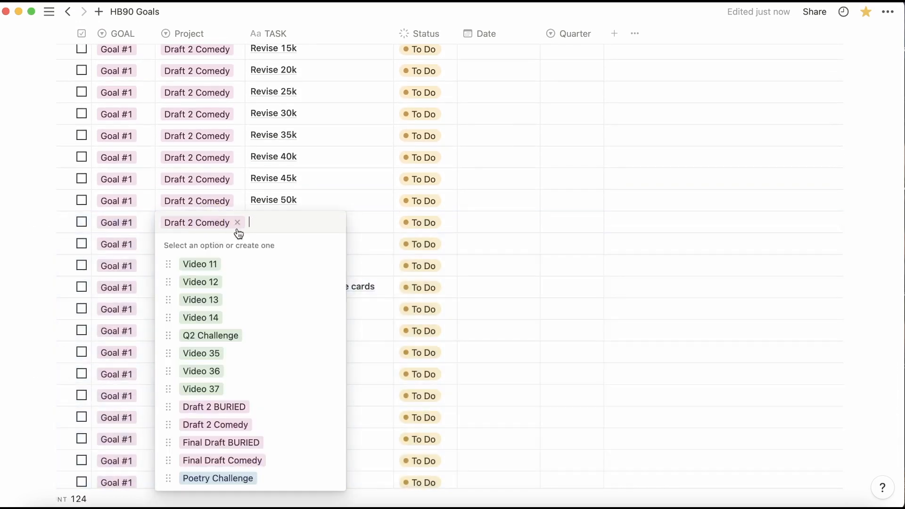
left_click(222, 460)
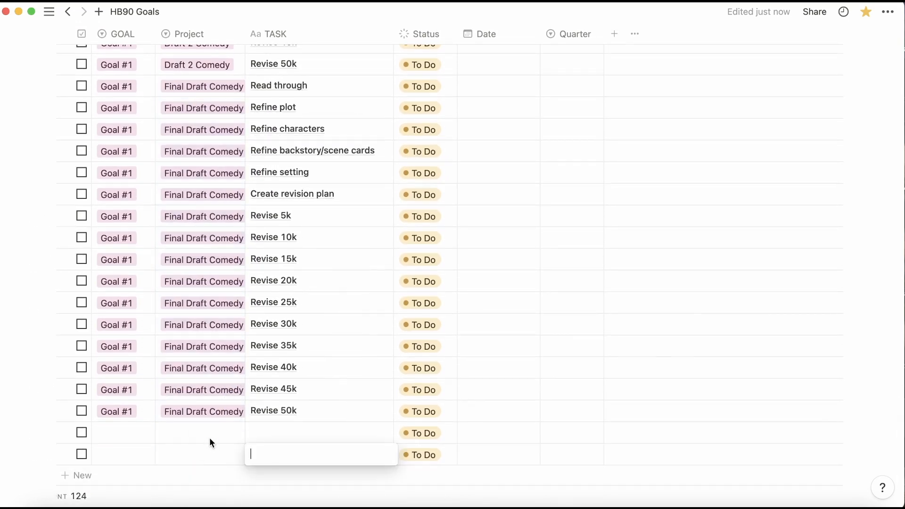
scroll("down", 3)
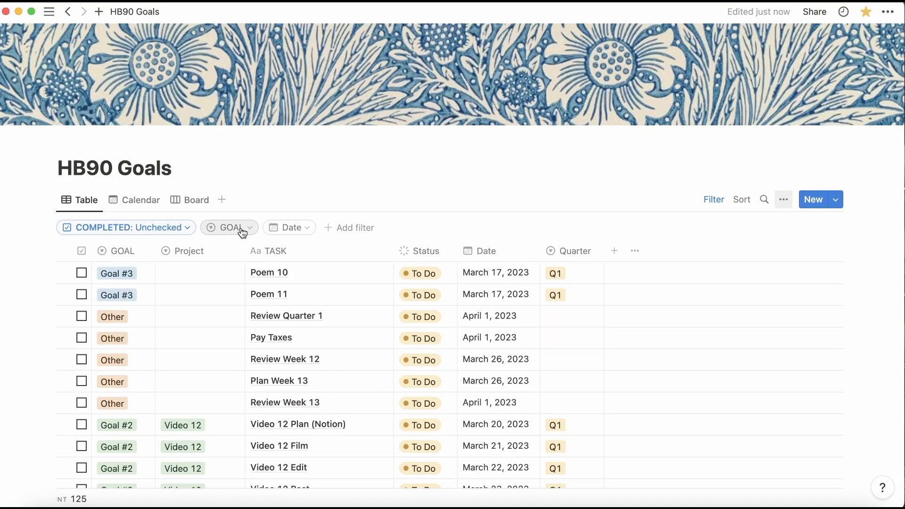
- Filter the HB90 Goals table by GOAL to show only Goal #2 tasks
left_click(190, 308)
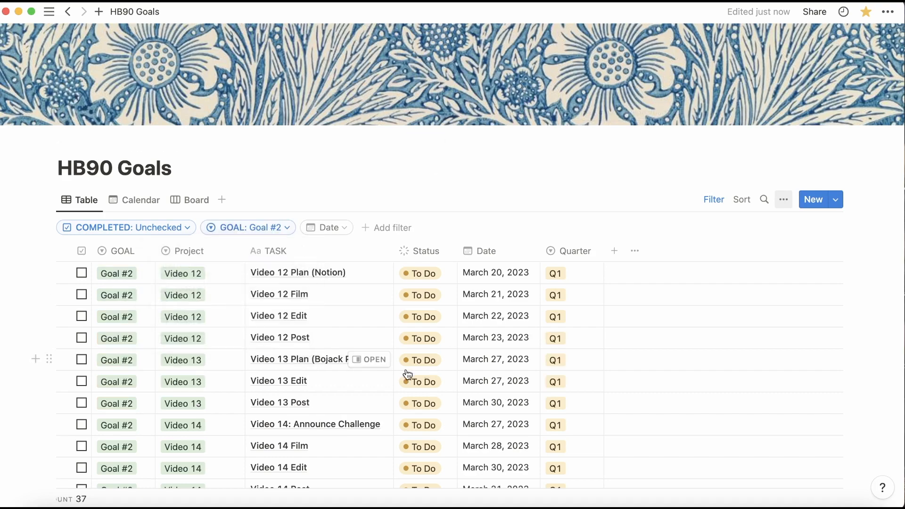
scroll("down", 3)
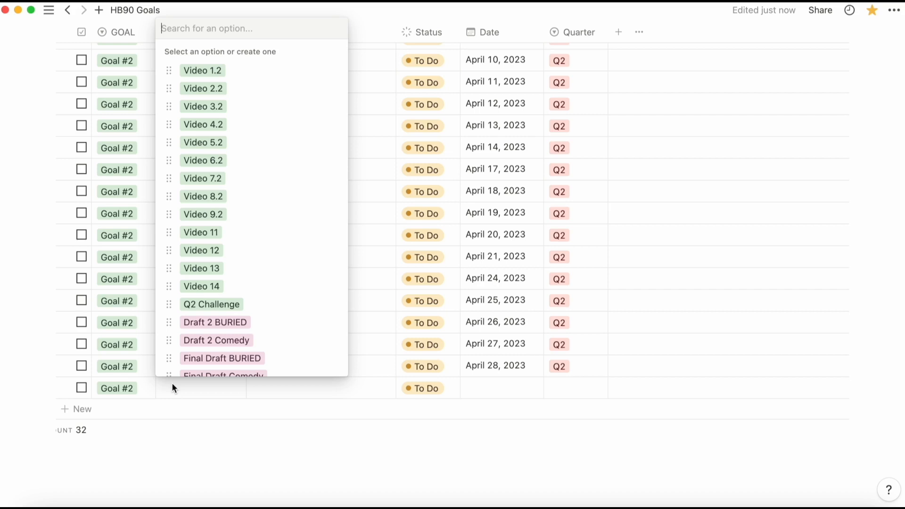
mouse_move(275, 76)
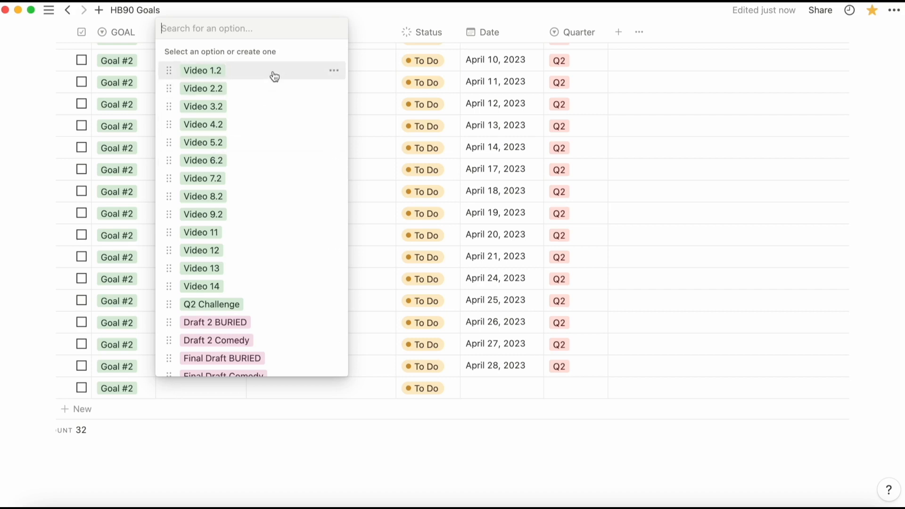
- Create a Video 1.2 task set under Goal #2 with Plan, Film, Edit and Post rows
left_click(202, 70)
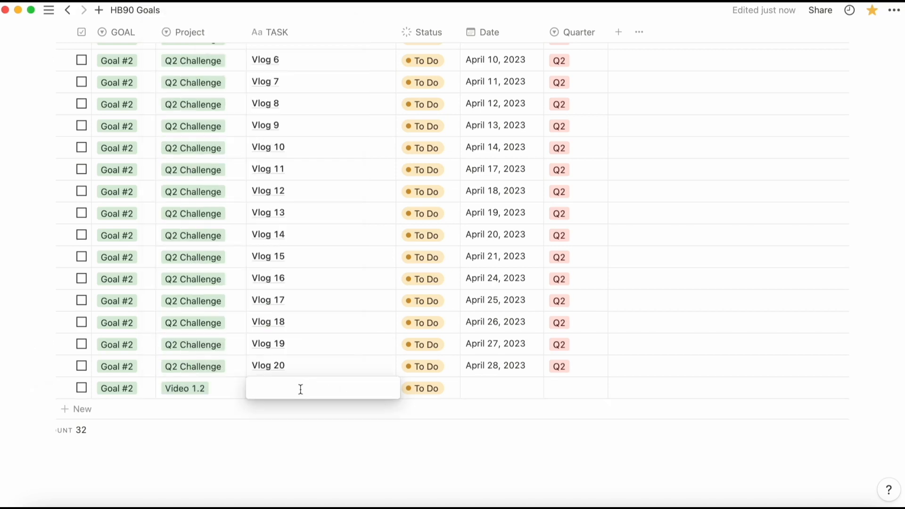
type("Plan")
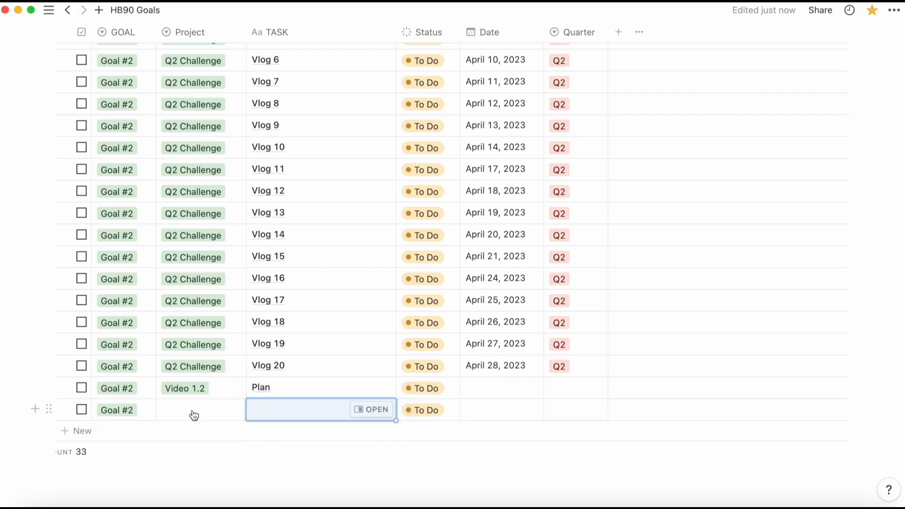
type("Film")
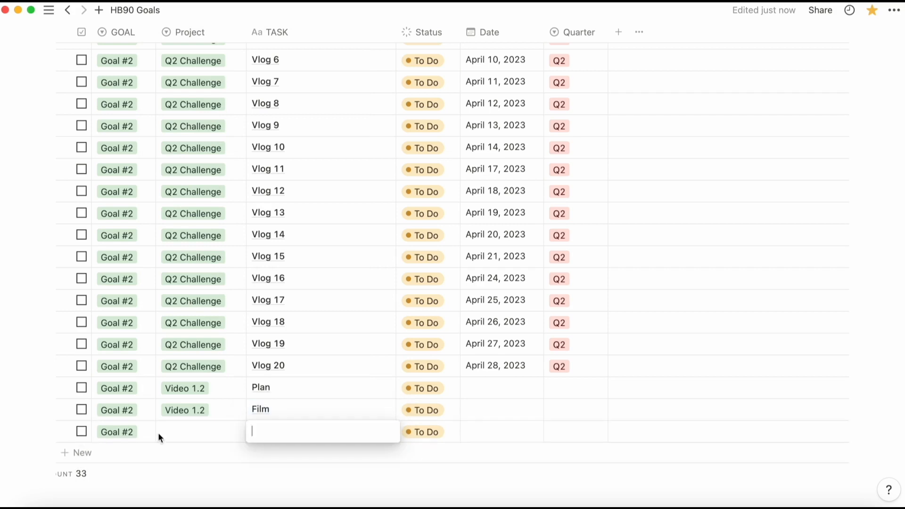
type("Edit")
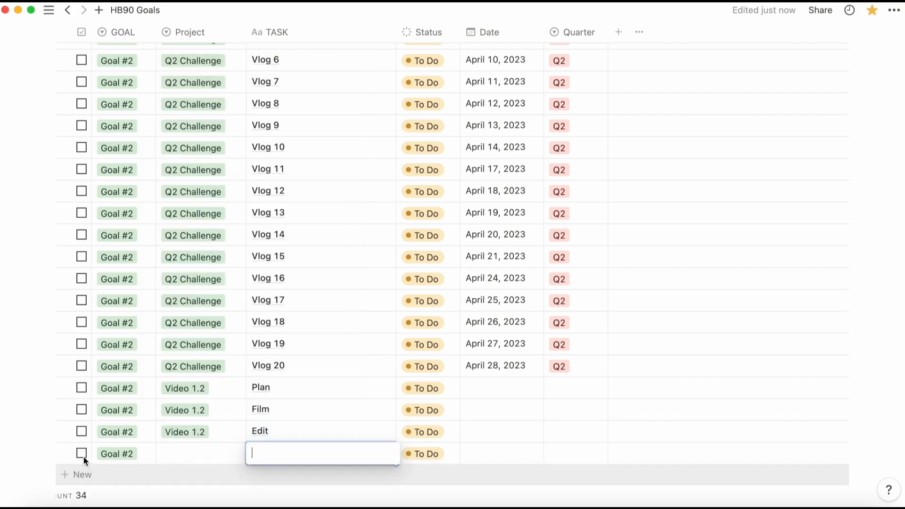
type("Post")
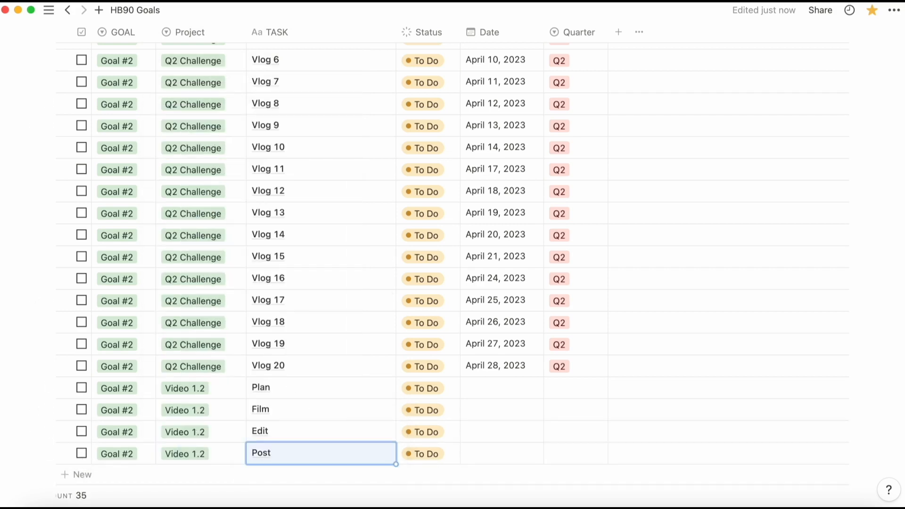
left_click(81, 279)
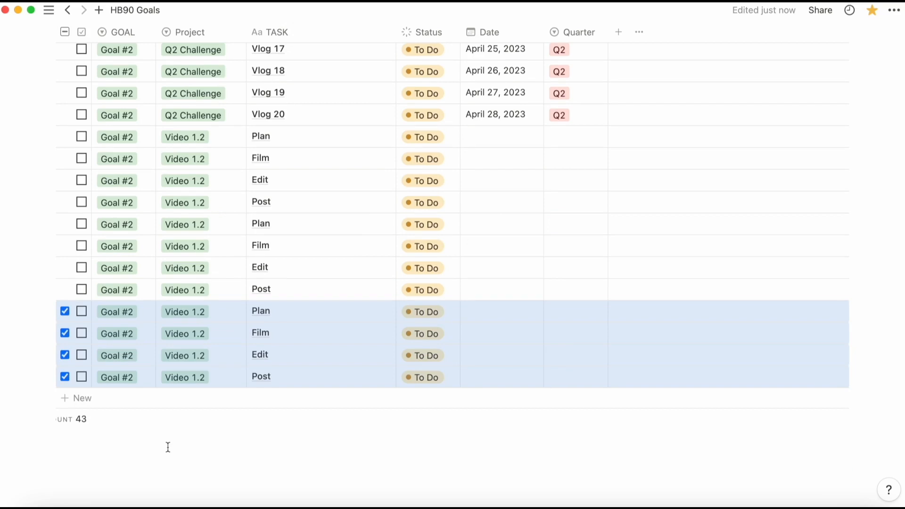
- Duplicate the set and relabel copies as Video 2.2 through 9.2 (e.g. Video 4.2)
scroll("down", 3)
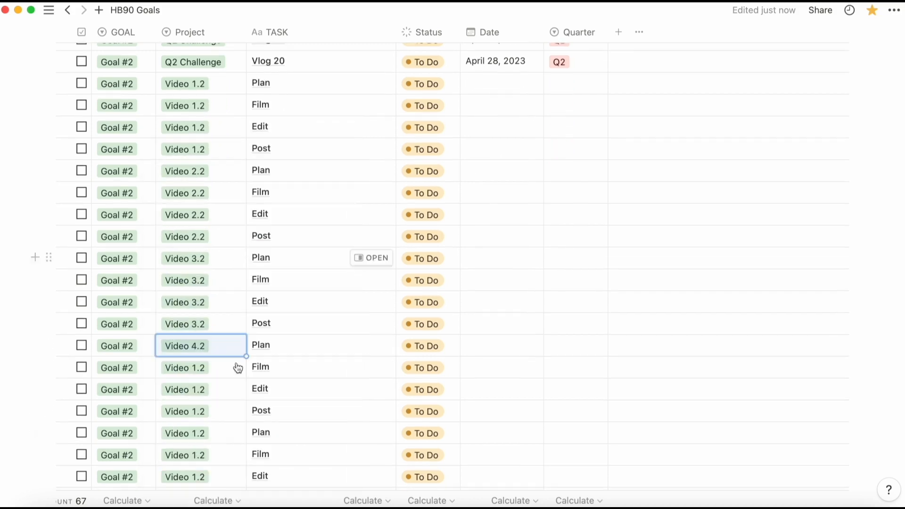
left_click(185, 346)
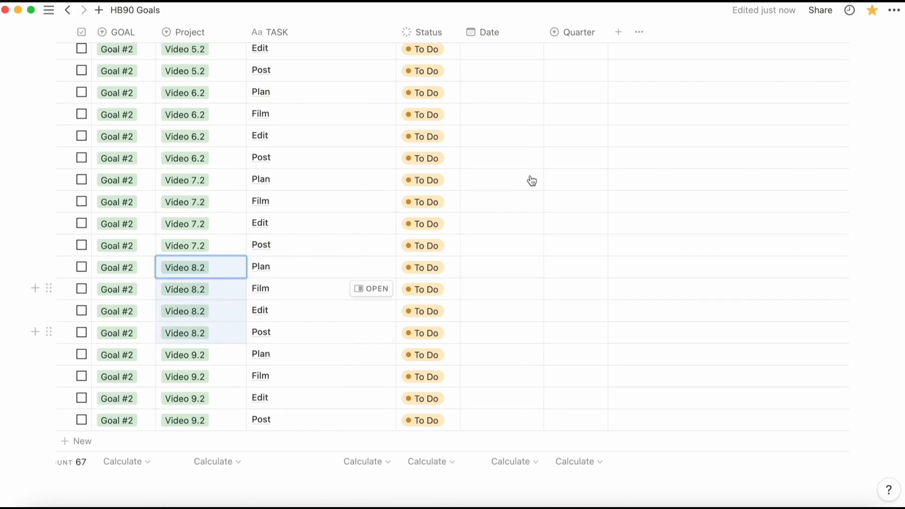
mouse_move(526, 183)
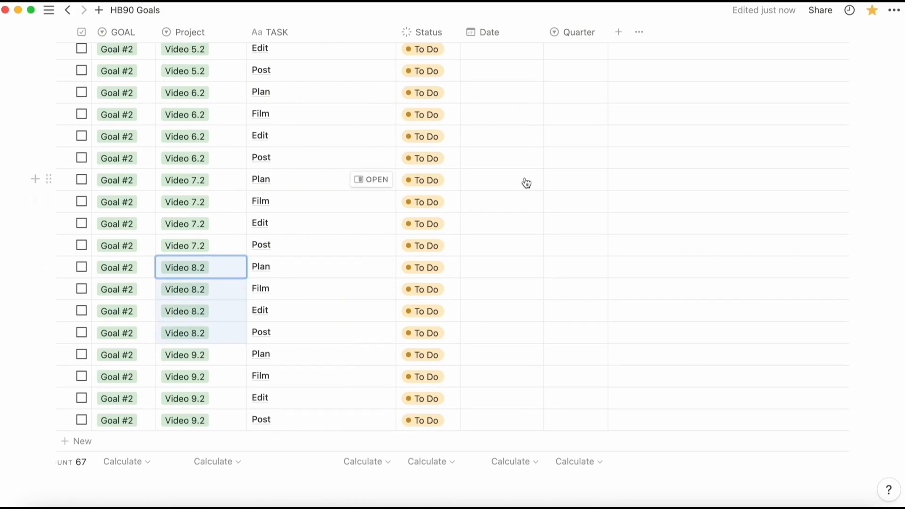
scroll("down", 3)
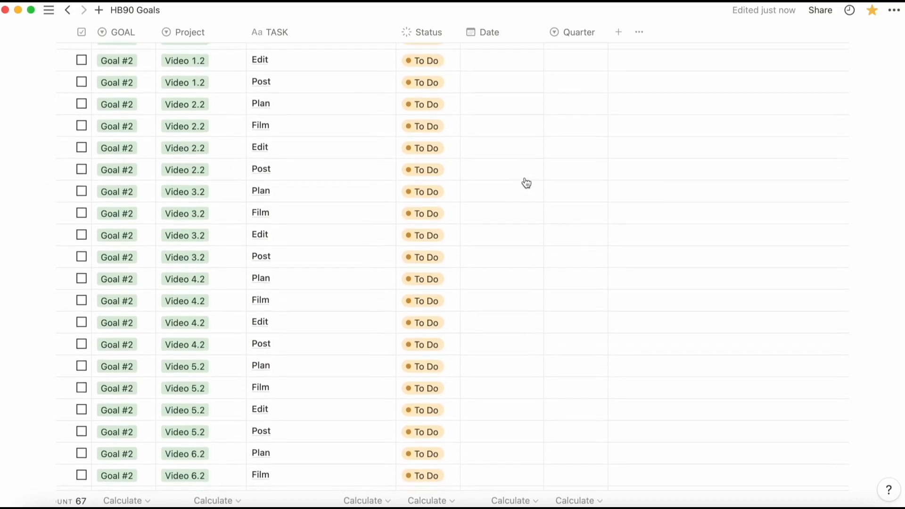
- Date the first video tasks from Video 1.2 Plan on May 1, 2023, stepping weekdays into June
left_click(502, 185)
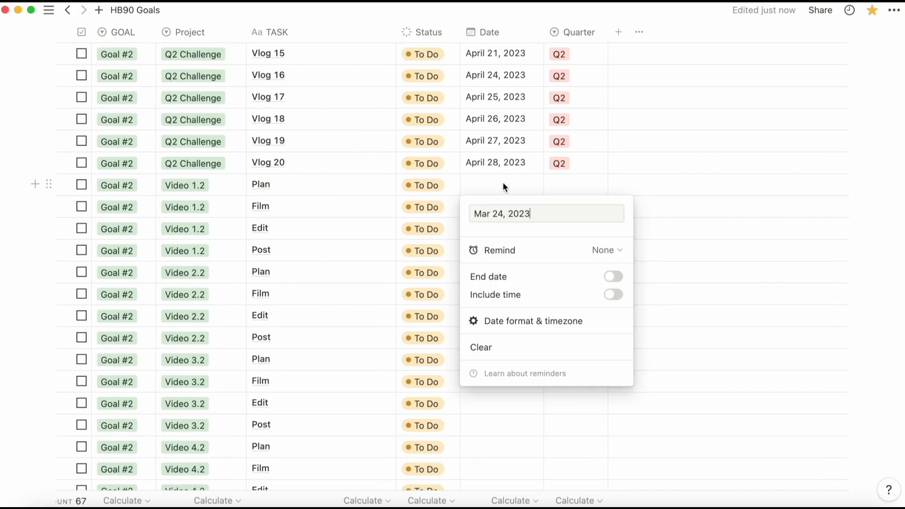
left_click(545, 213)
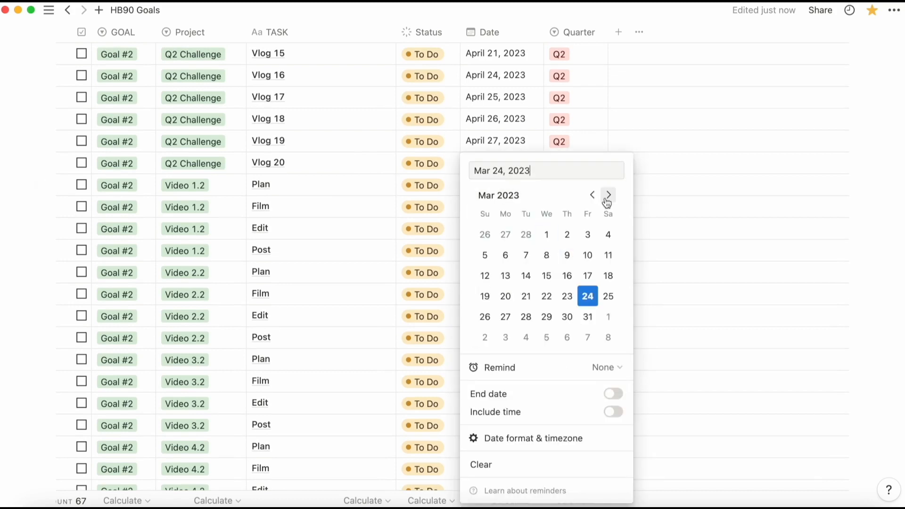
left_click(608, 194)
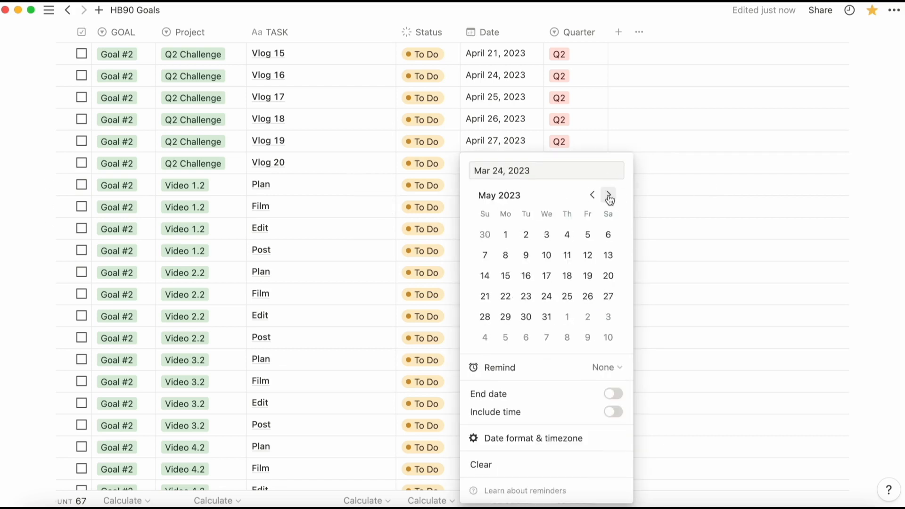
left_click(592, 195)
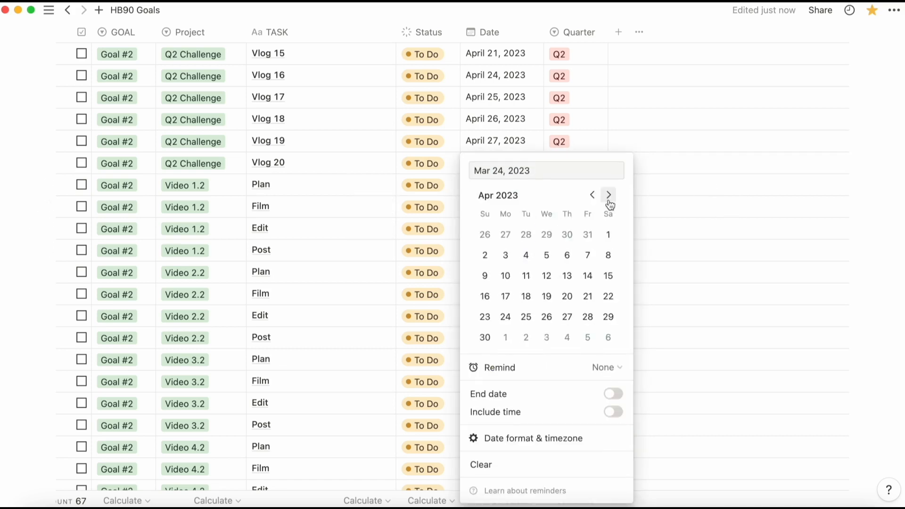
left_click(608, 195)
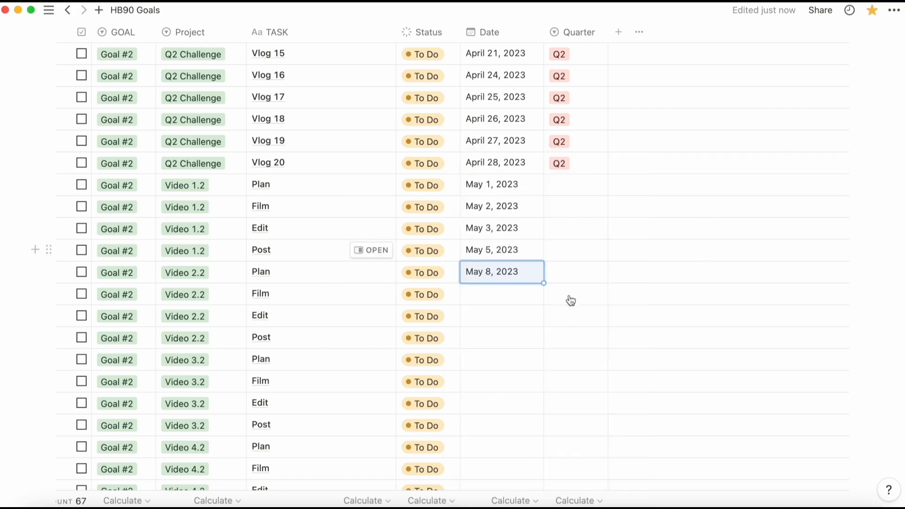
left_click(501, 272)
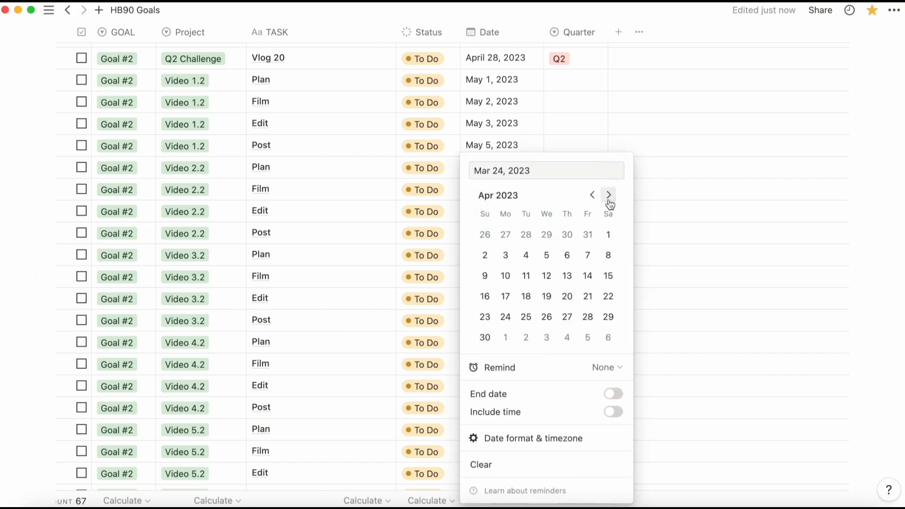
left_click(609, 196)
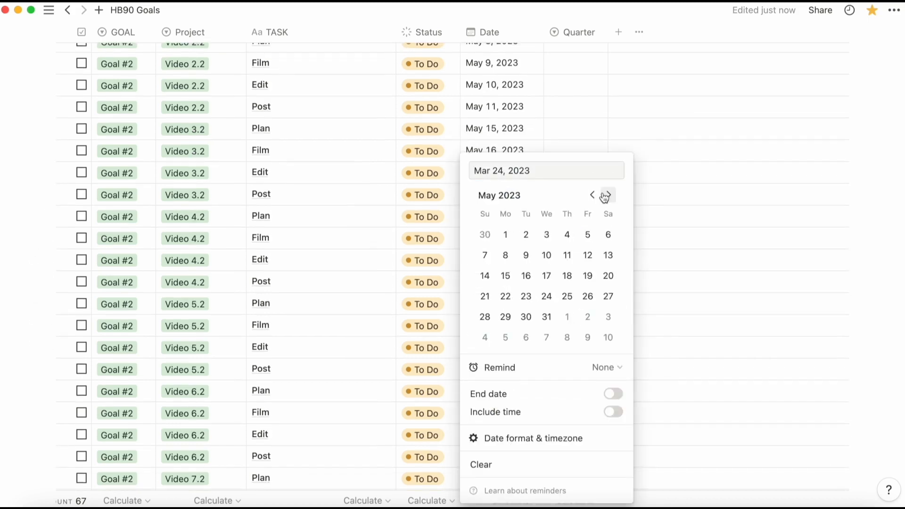
left_click(525, 296)
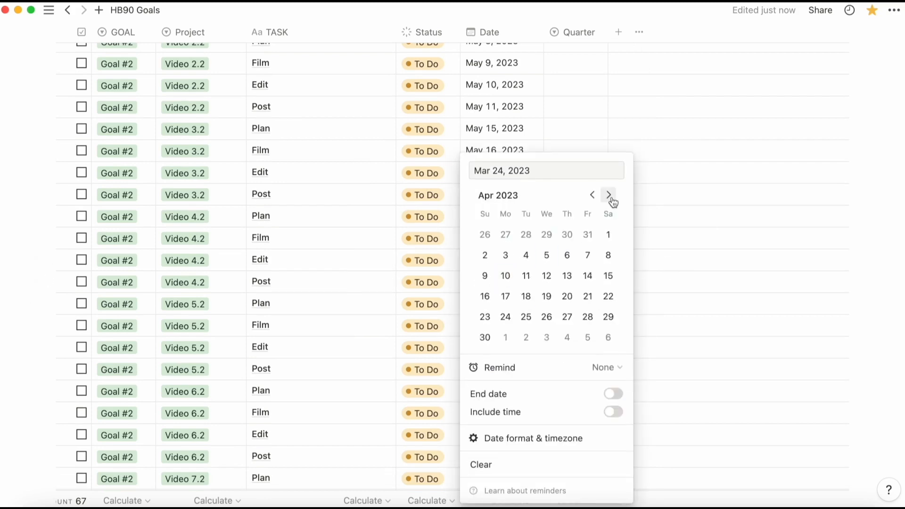
left_click(608, 195)
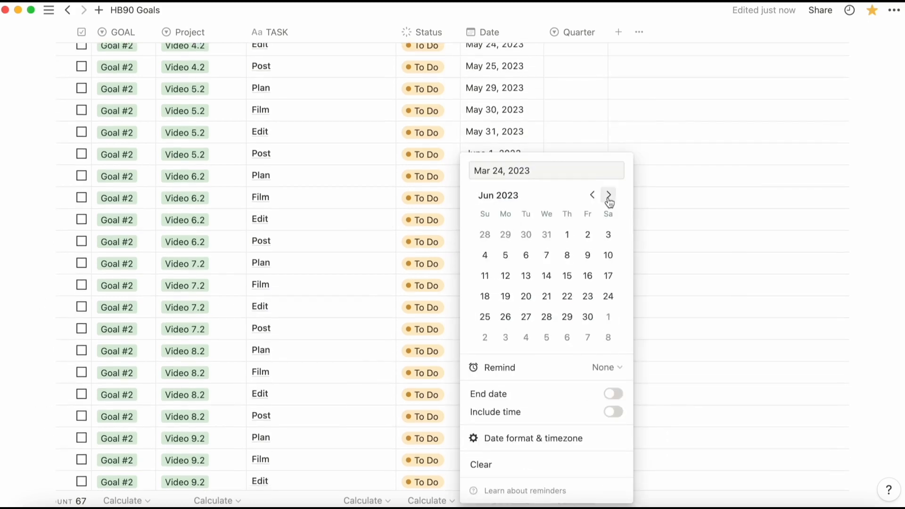
left_click(567, 255)
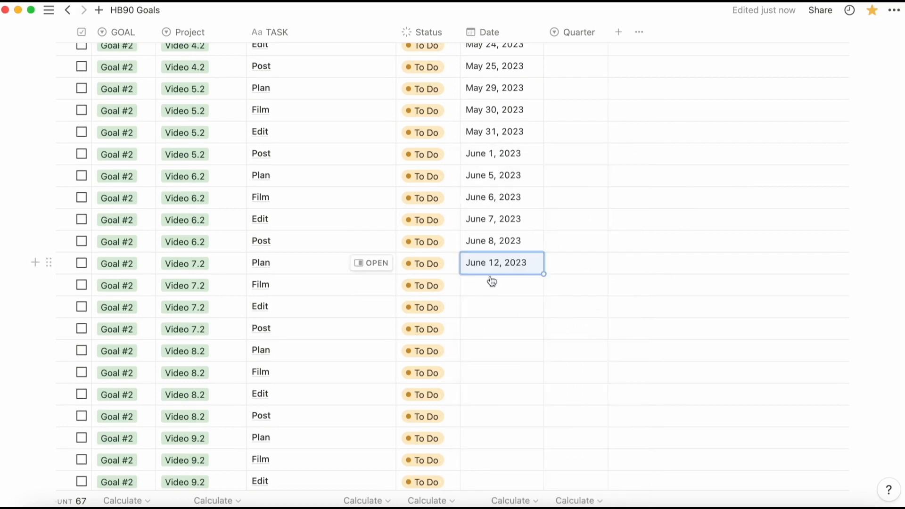
- Continue weekday dates for the later video tasks through Video 9.2 Plan in June 2023
left_click(495, 263)
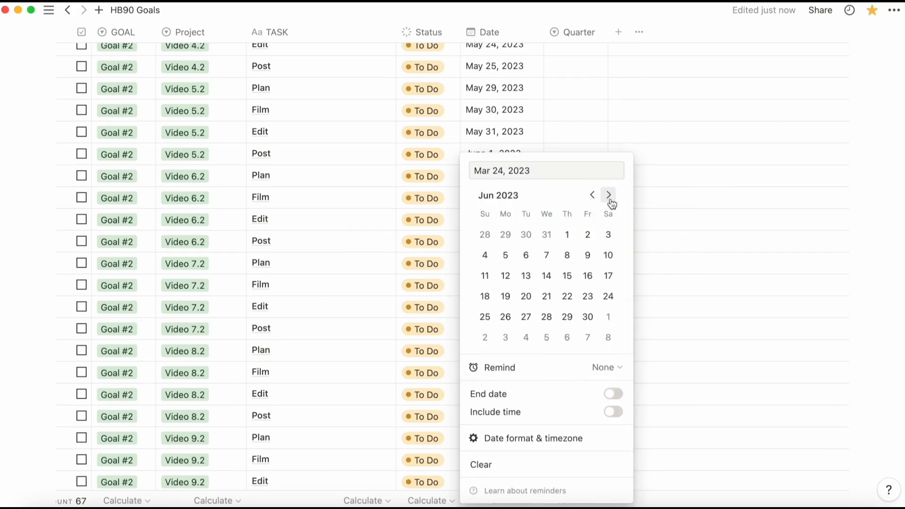
left_click(592, 195)
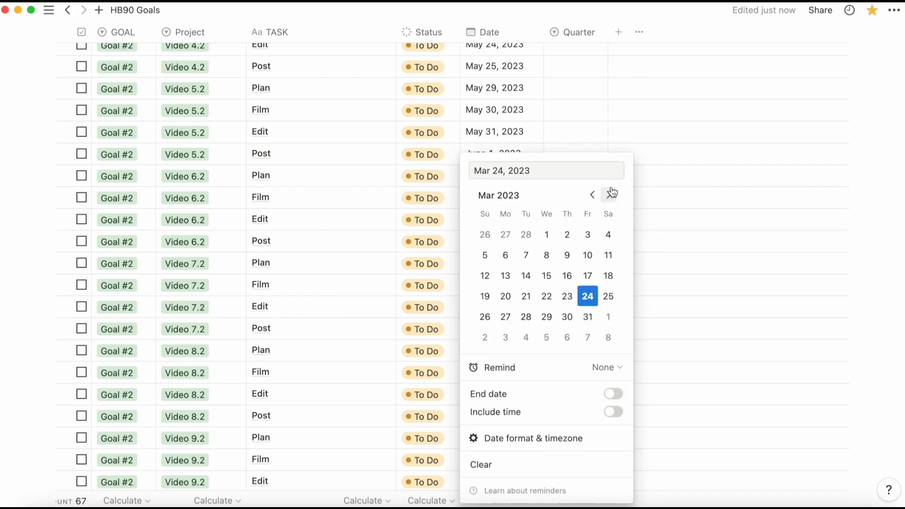
left_click(610, 53)
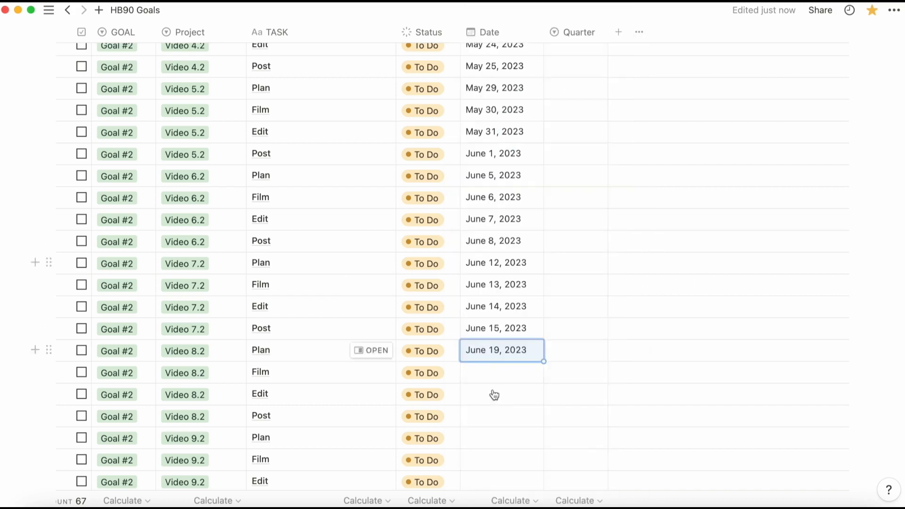
left_click(500, 350)
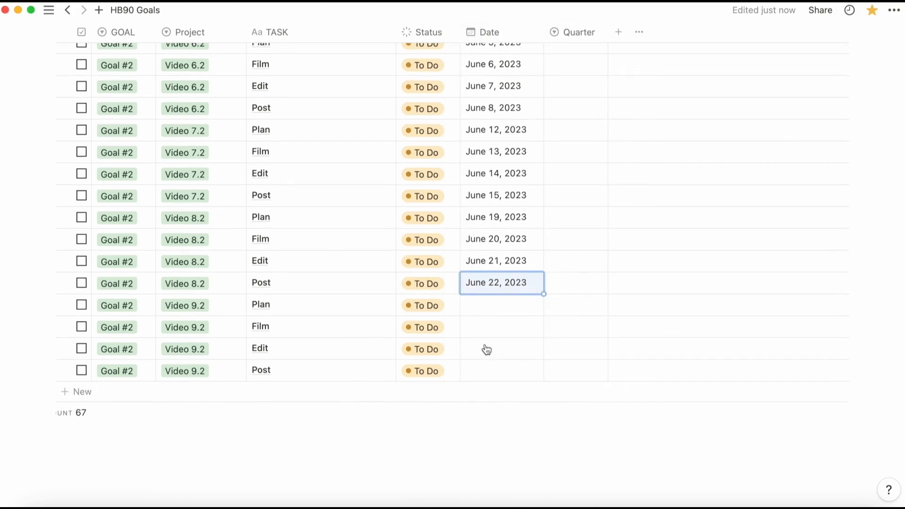
left_click(501, 282)
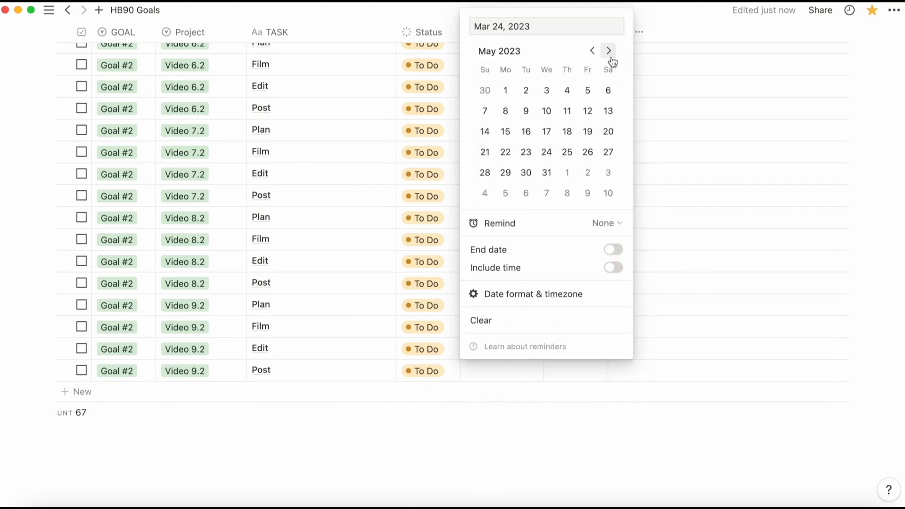
left_click(609, 50)
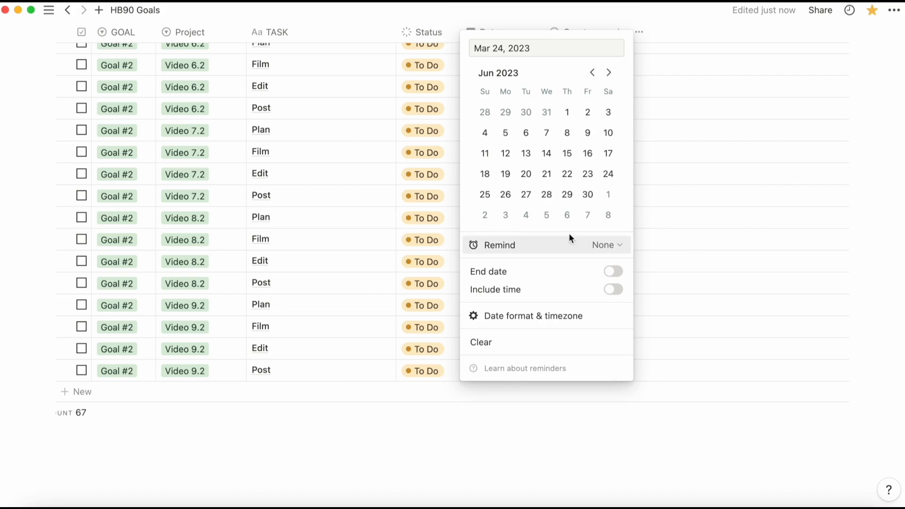
left_click(465, 490)
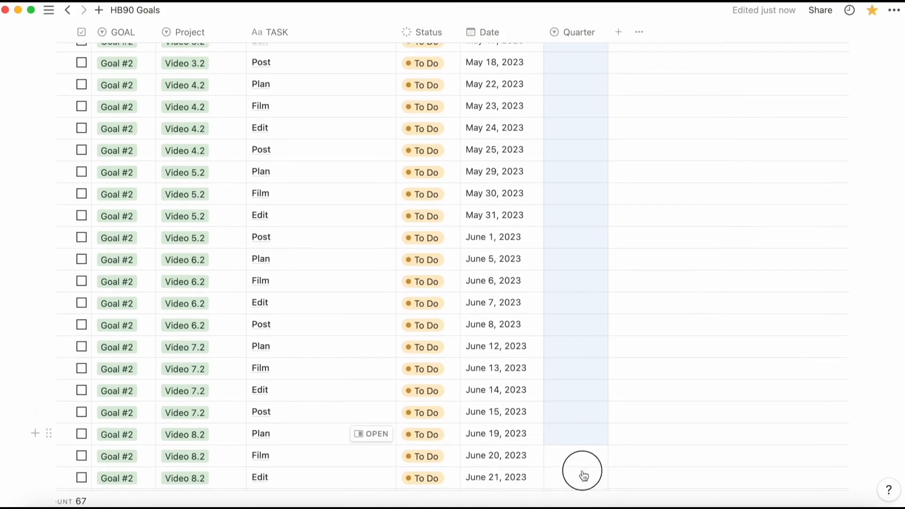
scroll("down", 3)
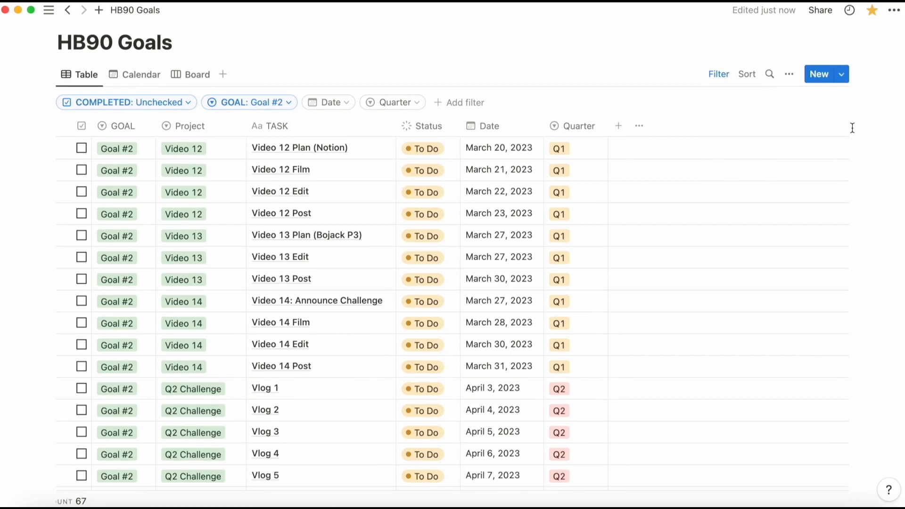
left_click(72, 12)
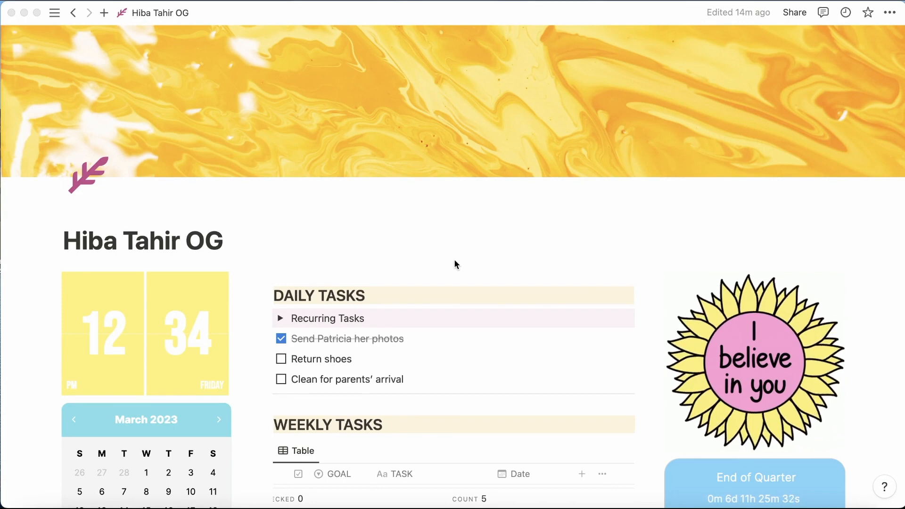
- Scroll through the original dashboard's task lists and monthly calendar
scroll("down", 3)
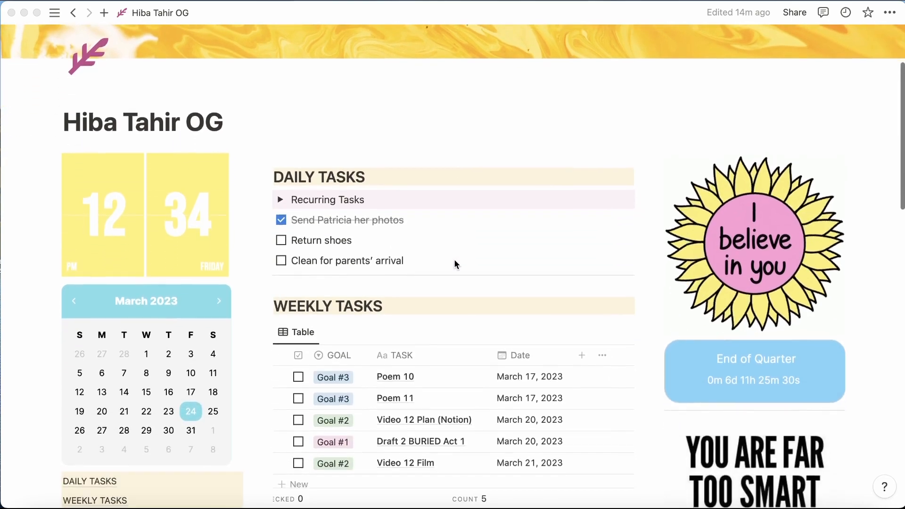
scroll("down", 3)
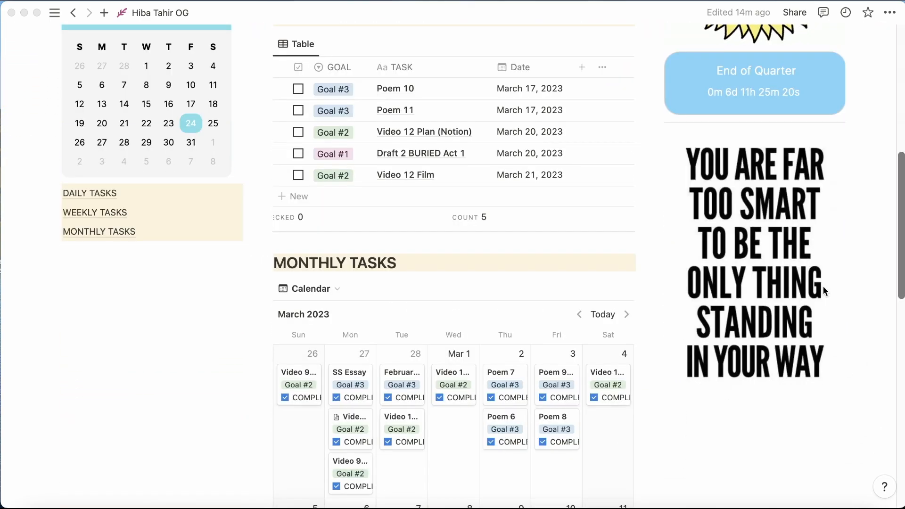
scroll("down", 3)
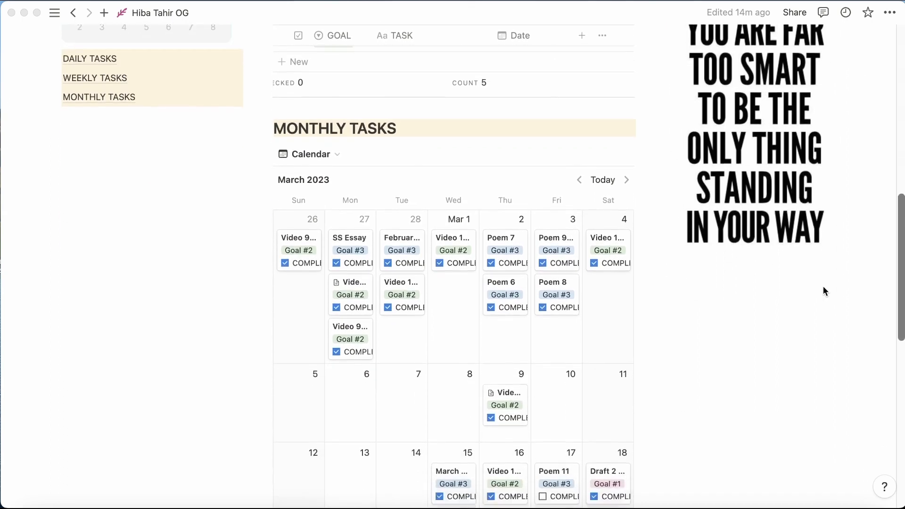
scroll("down", 3)
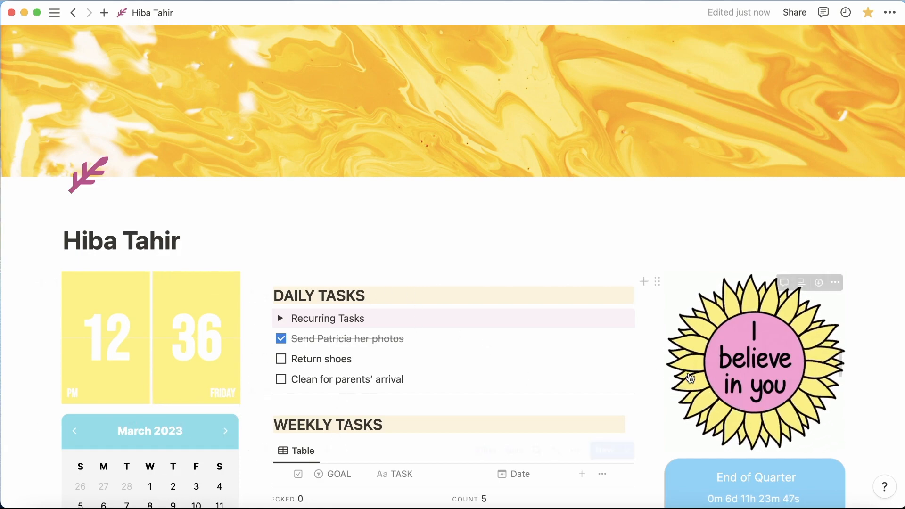
scroll("down", 3)
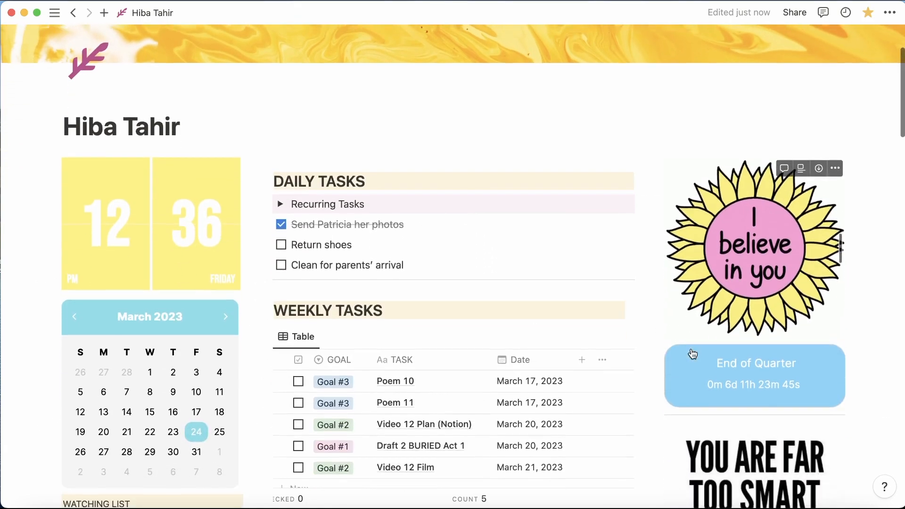
scroll("down", 3)
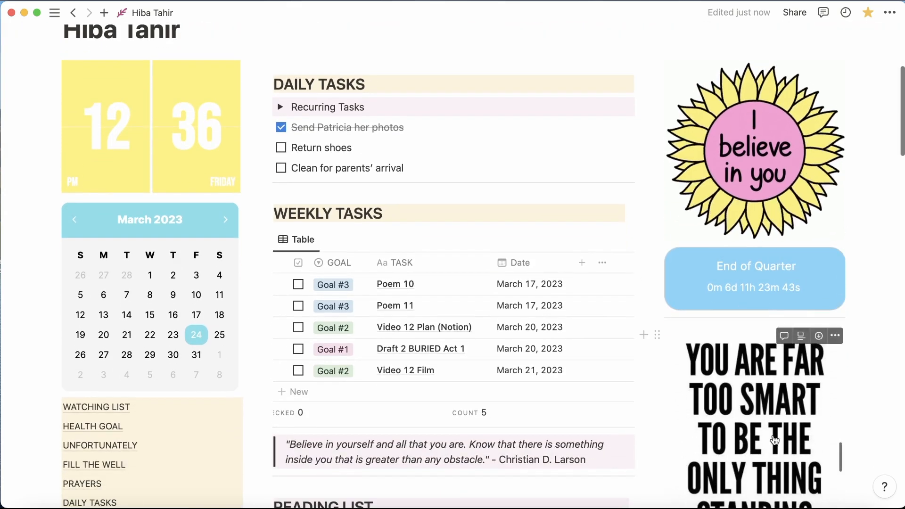
scroll("down", 3)
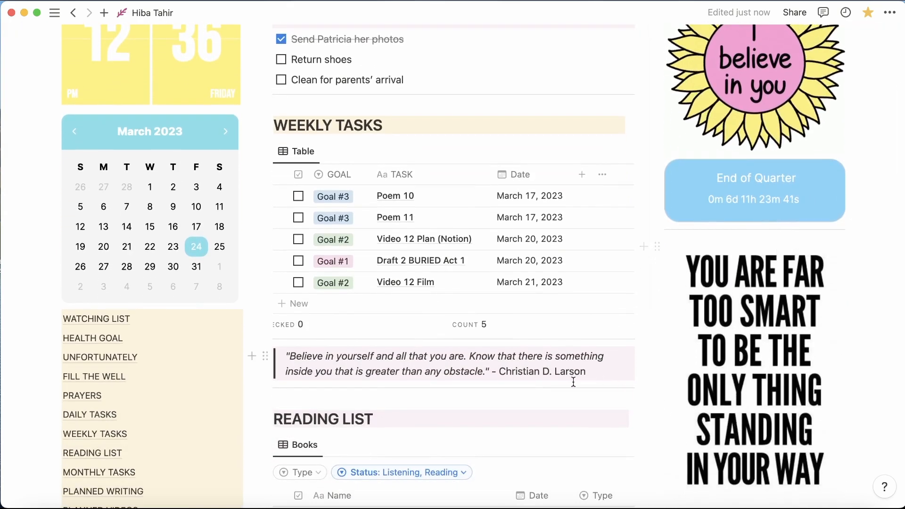
mouse_move(625, 371)
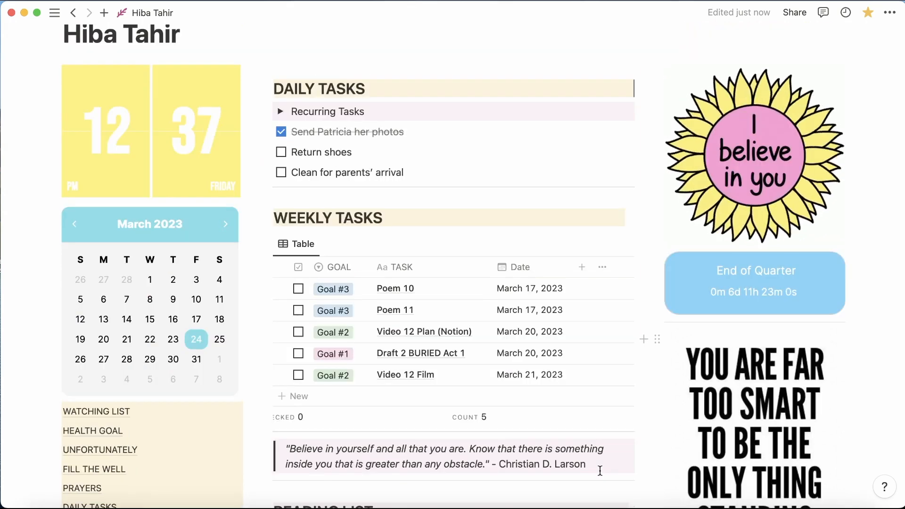
scroll("down", 3)
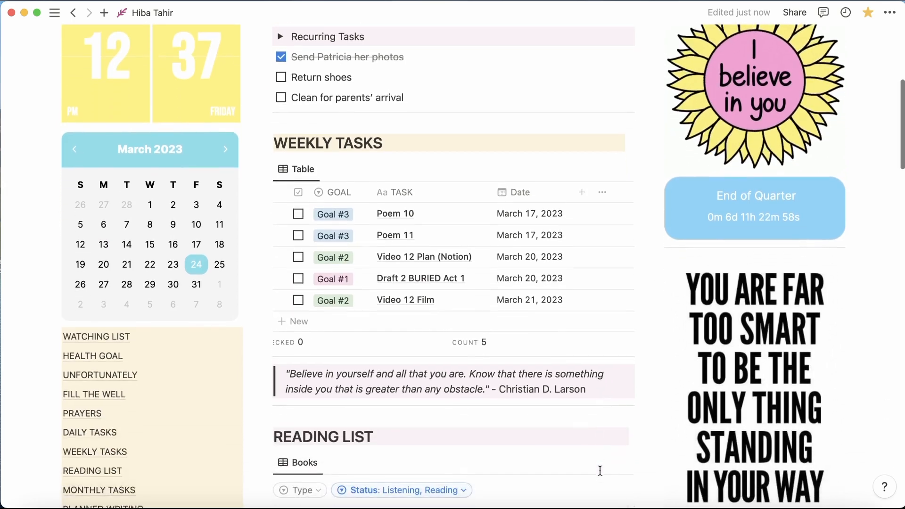
scroll("down", 3)
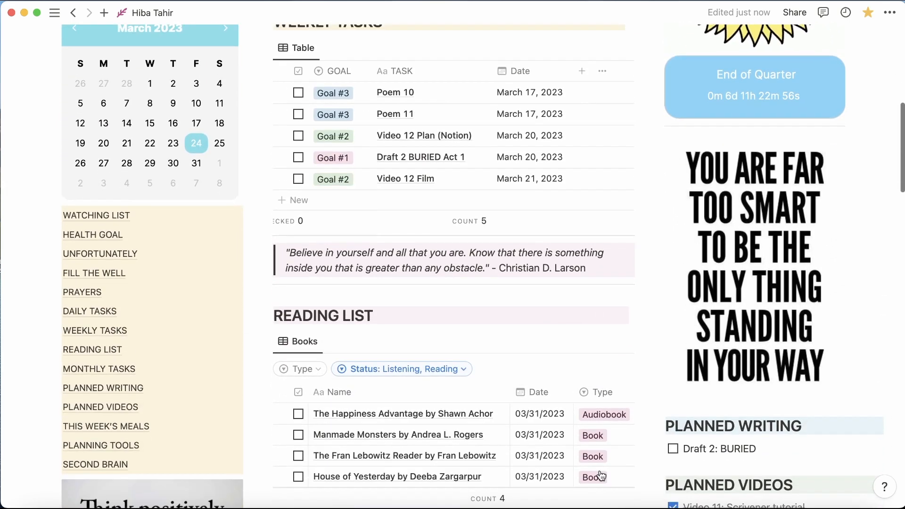
scroll("down", 3)
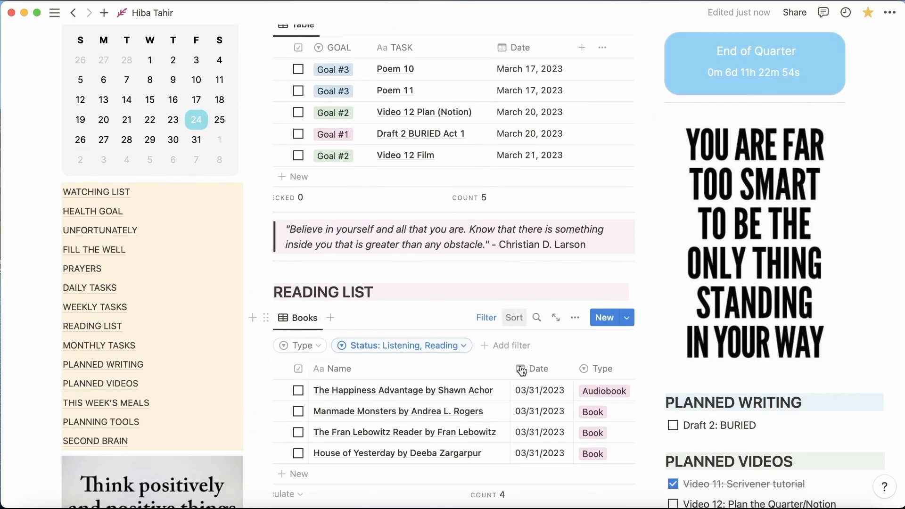
mouse_move(655, 346)
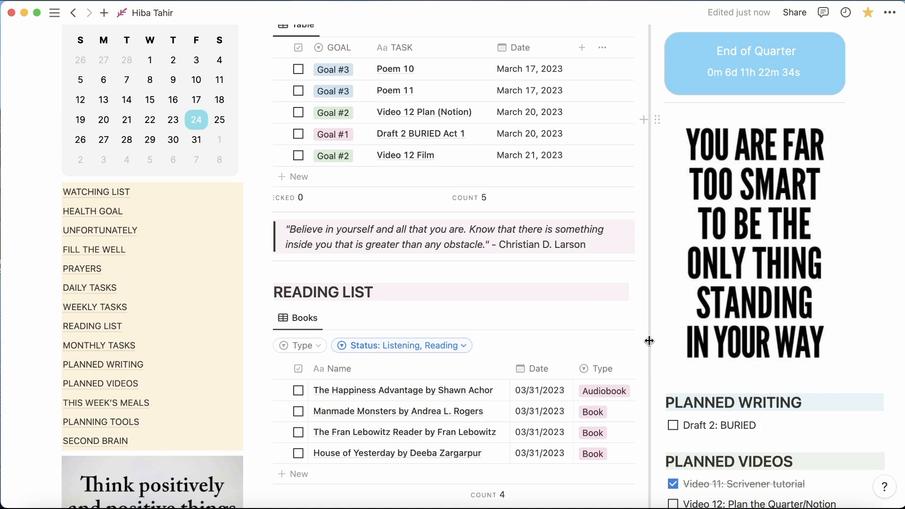
mouse_move(645, 319)
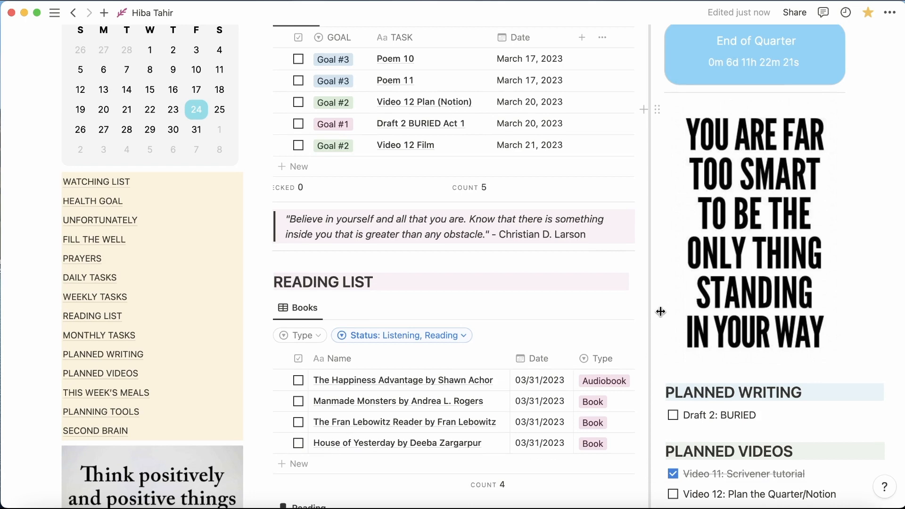
scroll("down", 3)
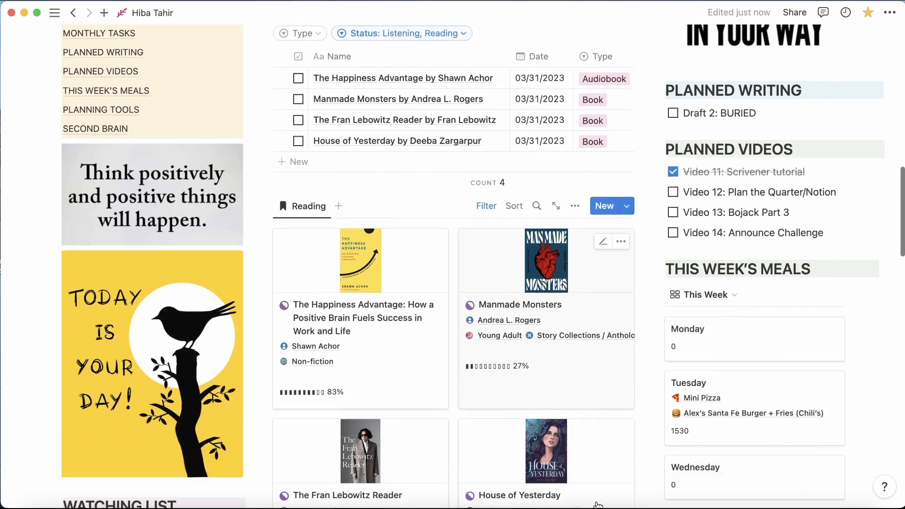
scroll("down", 3)
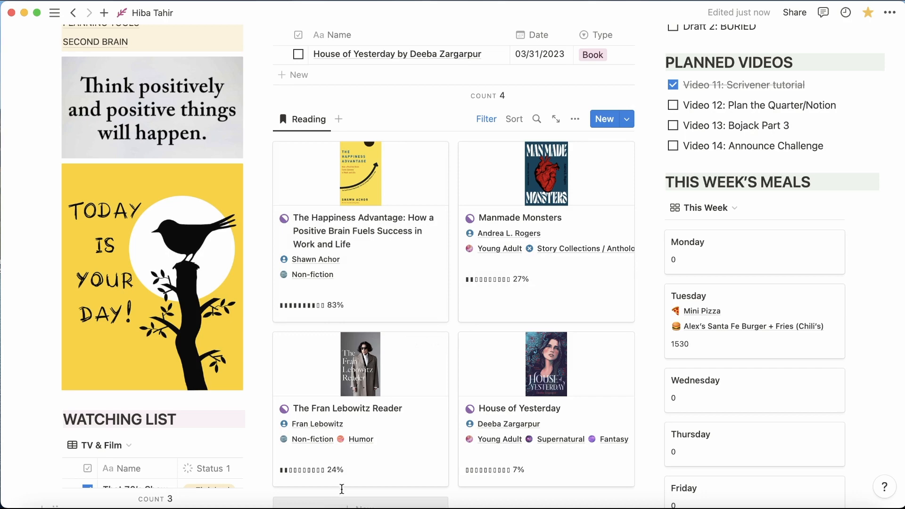
mouse_move(606, 470)
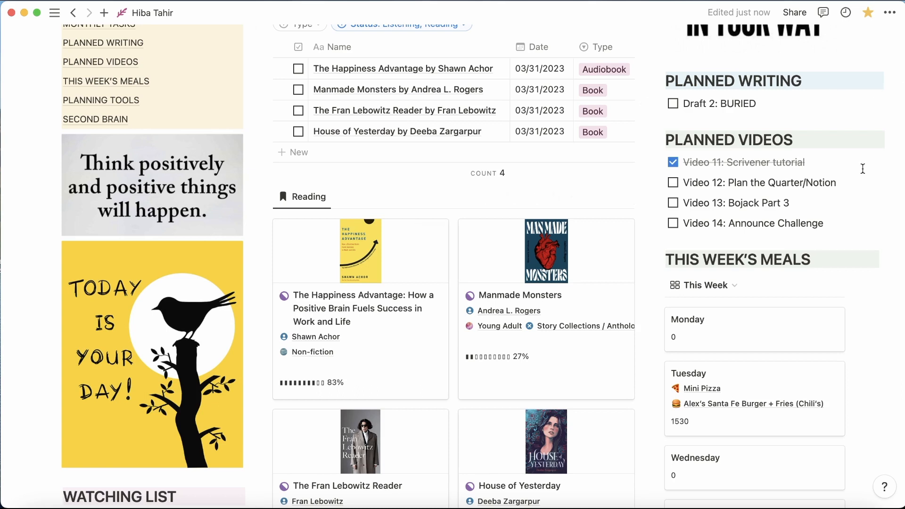
mouse_move(858, 86)
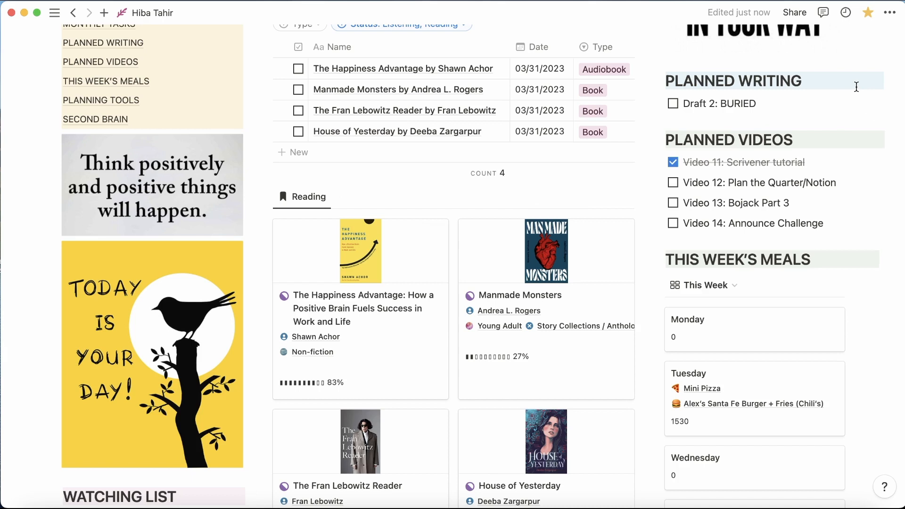
mouse_move(856, 221)
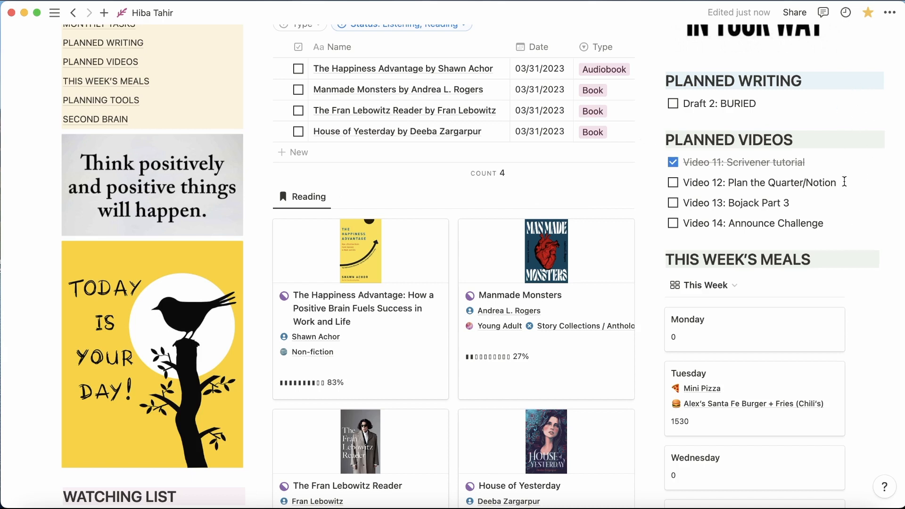
mouse_move(847, 168)
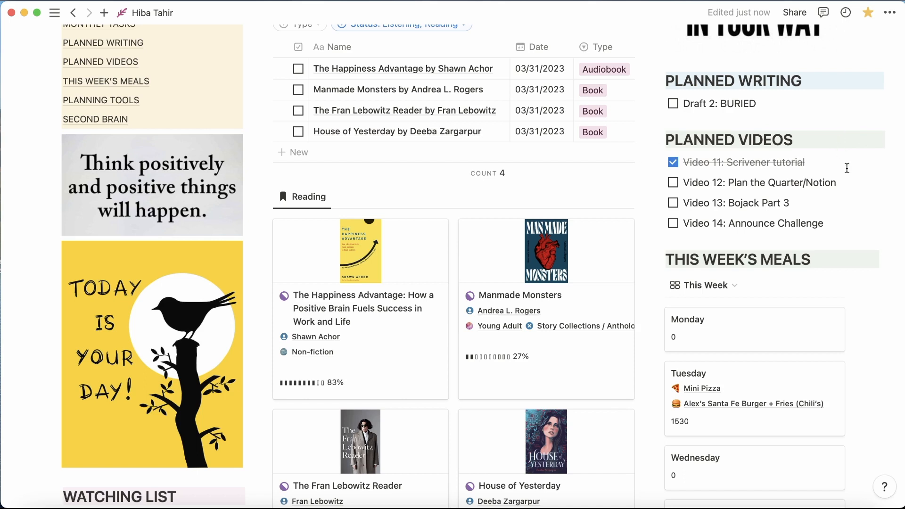
mouse_move(878, 330)
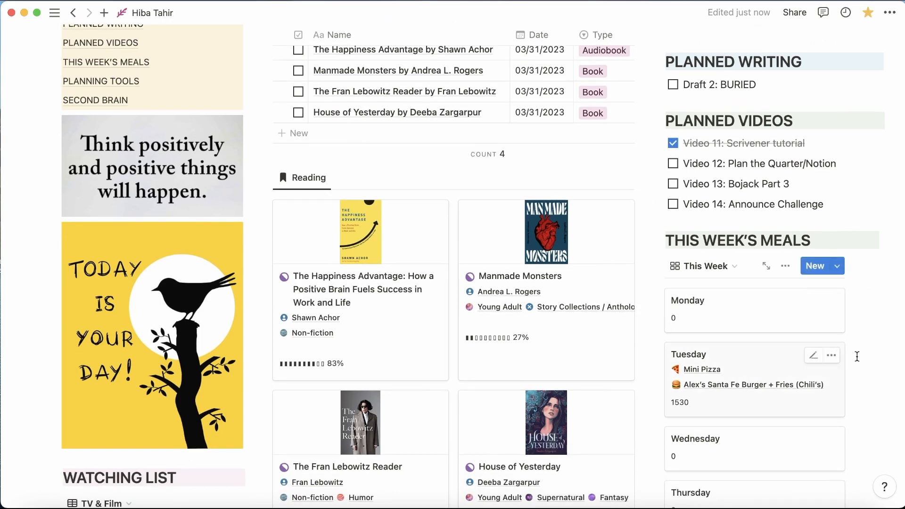
scroll("down", 3)
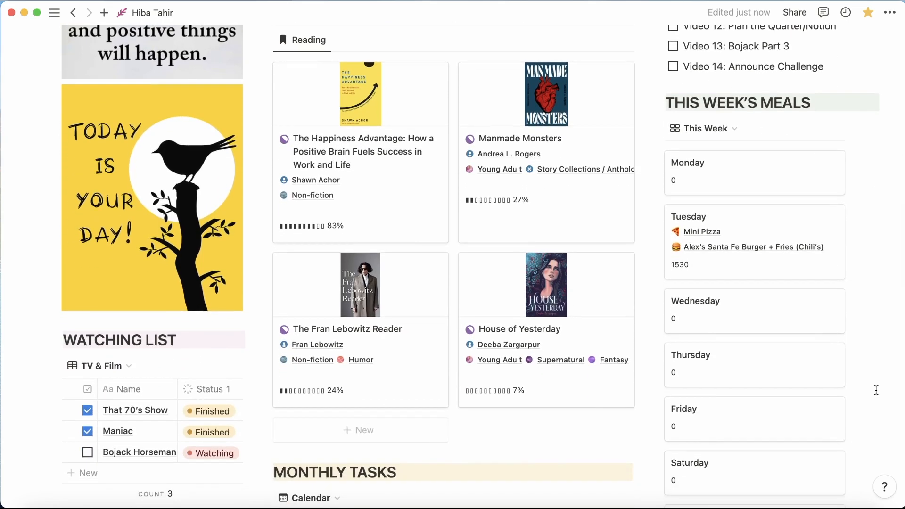
mouse_move(850, 313)
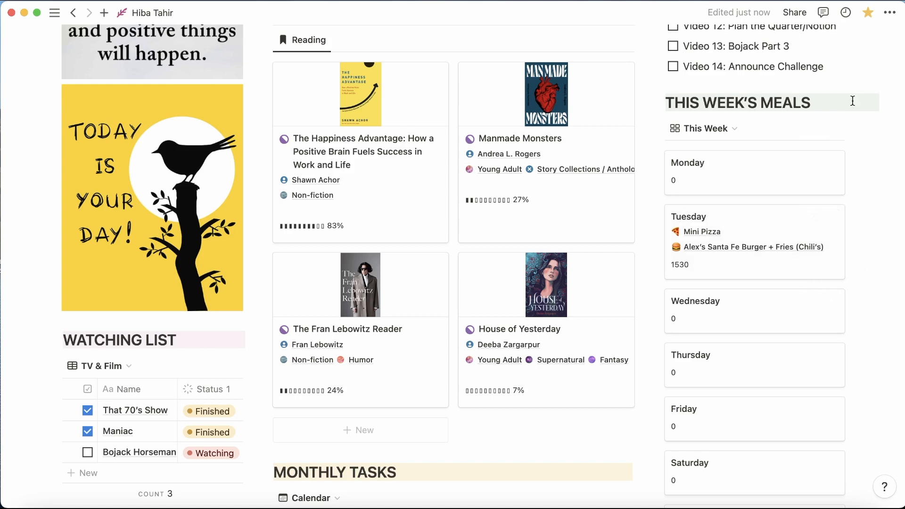
mouse_move(184, 365)
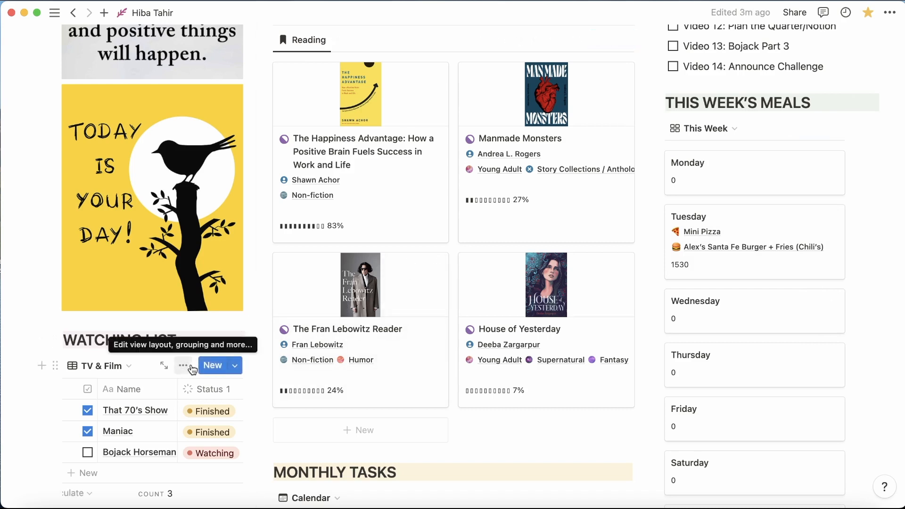
mouse_move(239, 446)
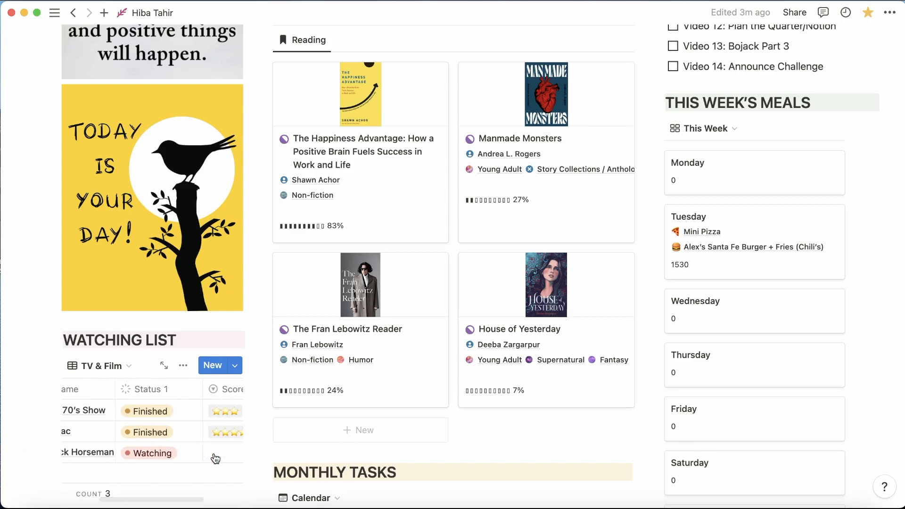
- Scroll to the Health Goal tracker and test its counter, raising it by one and back to zero
scroll("down", 3)
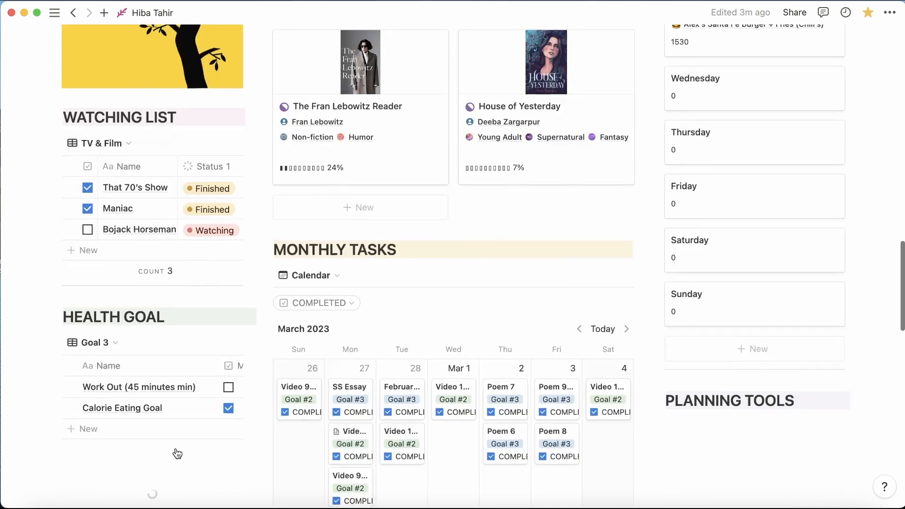
scroll("down", 3)
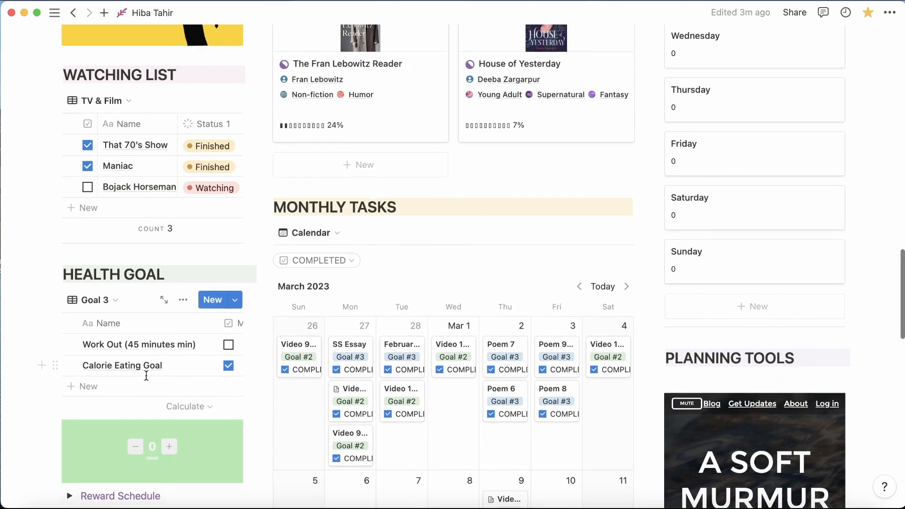
scroll("down", 3)
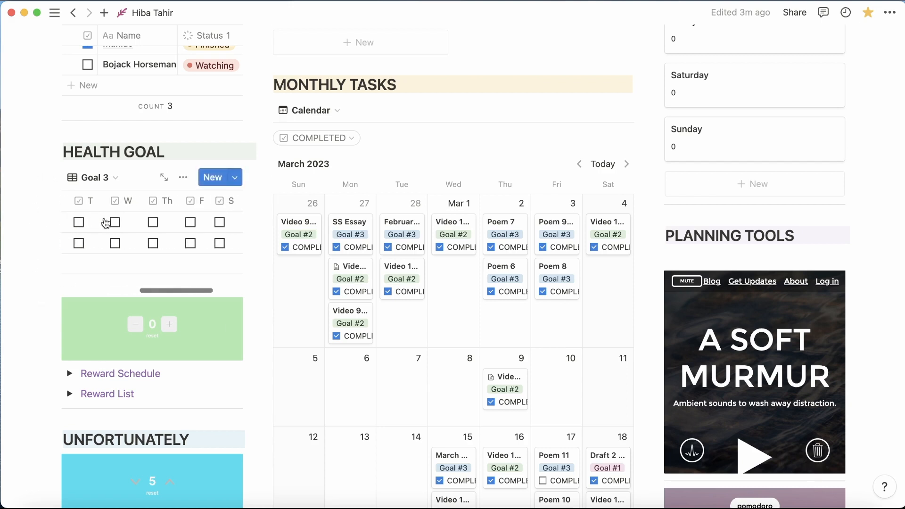
left_click(70, 243)
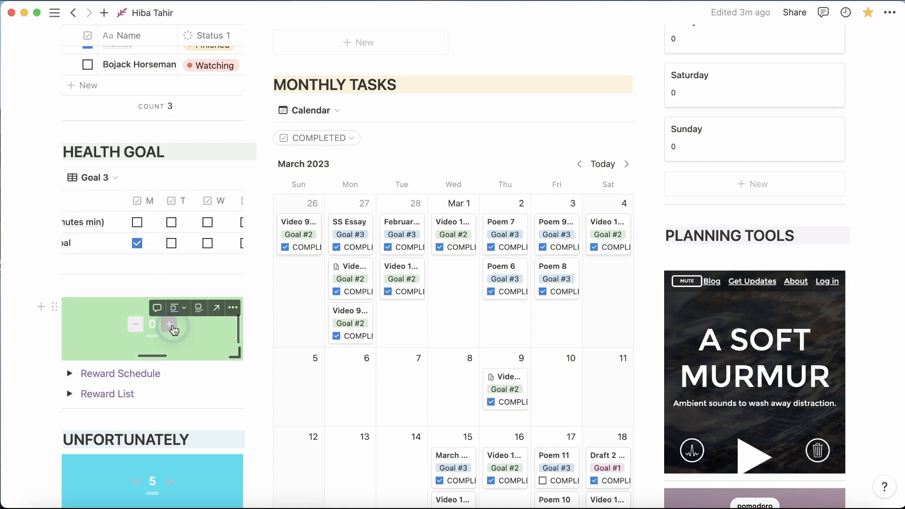
left_click(169, 324)
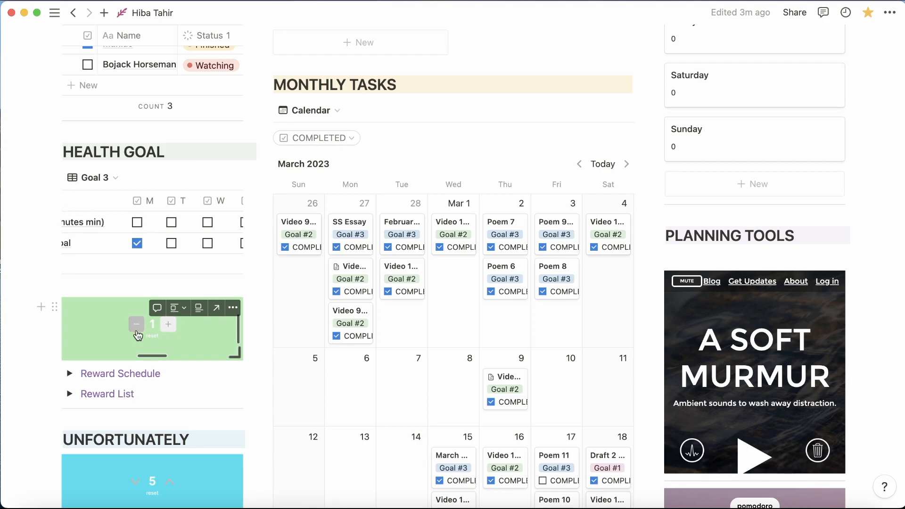
left_click(135, 323)
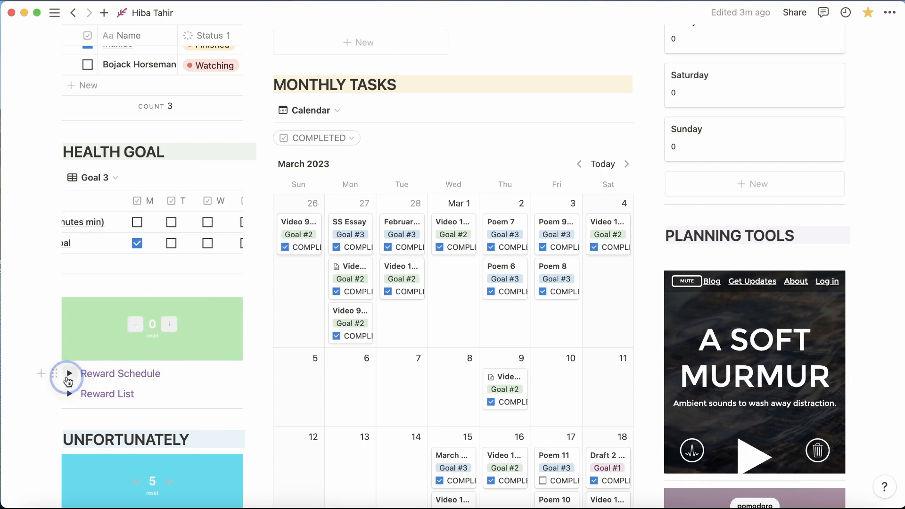
- Toggle the Reward Schedule open and closed, then expand the Reward List (Notion Templates, A new book)
left_click(68, 374)
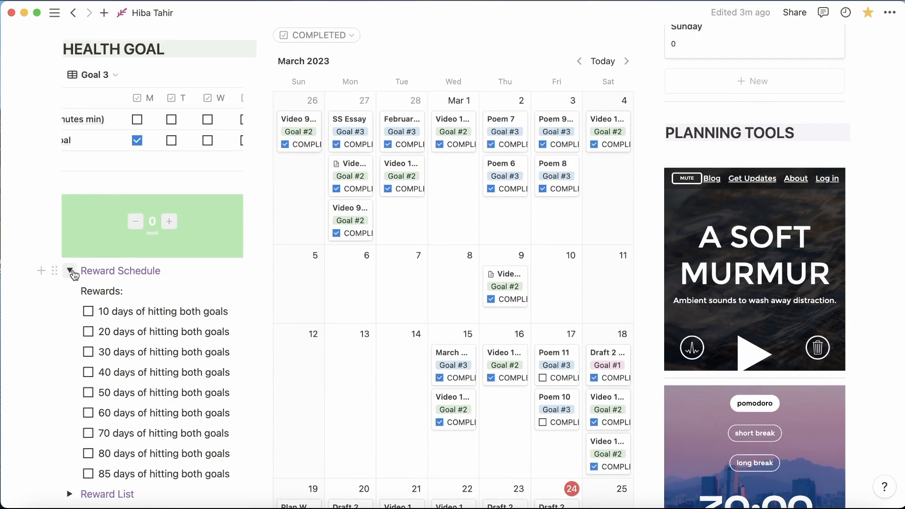
left_click(69, 270)
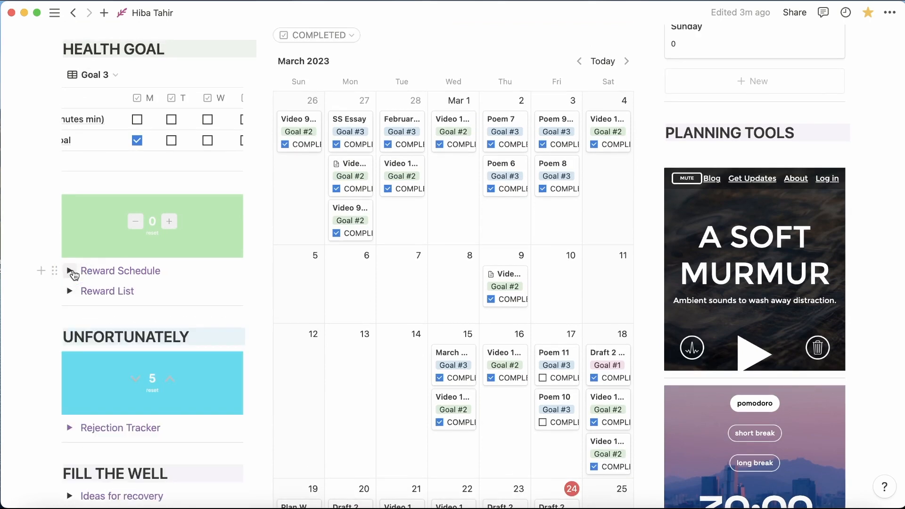
left_click(69, 292)
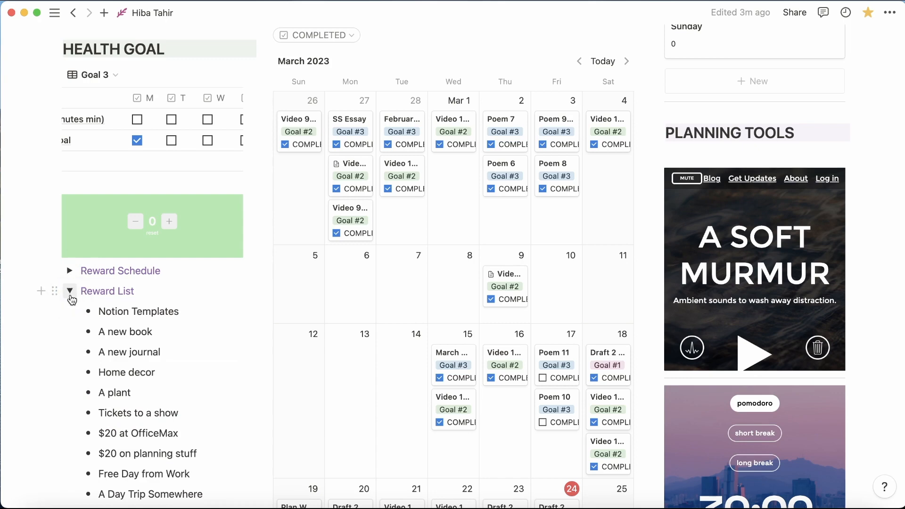
- Expand the Rejection Tracker and scroll its numbered checklist with the first five ticked off
scroll("down", 3)
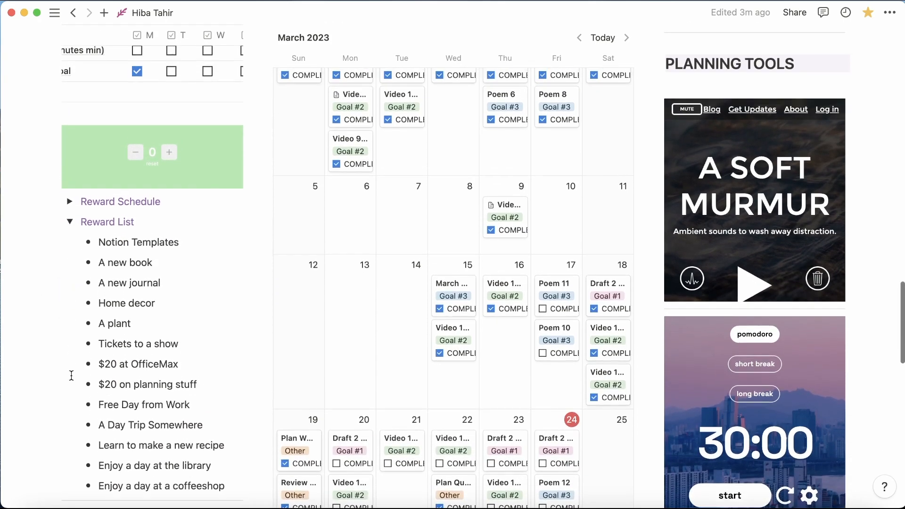
left_click(68, 222)
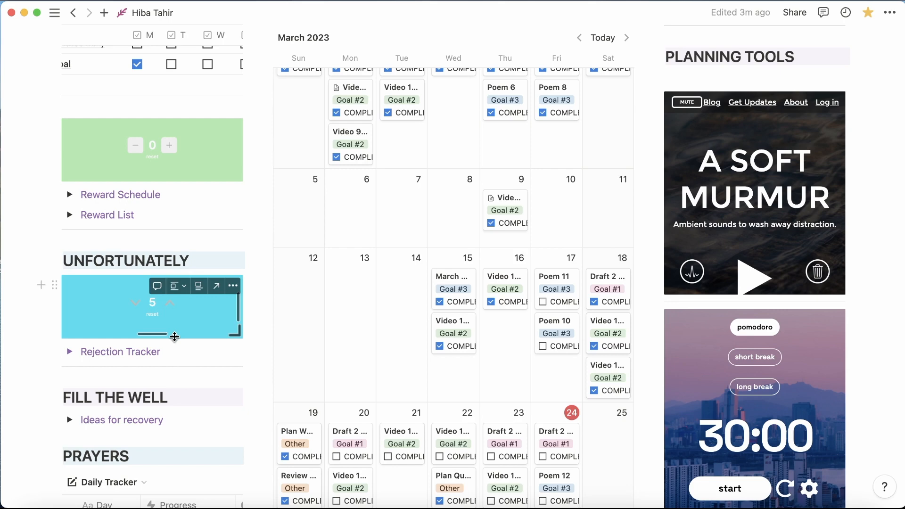
mouse_move(204, 333)
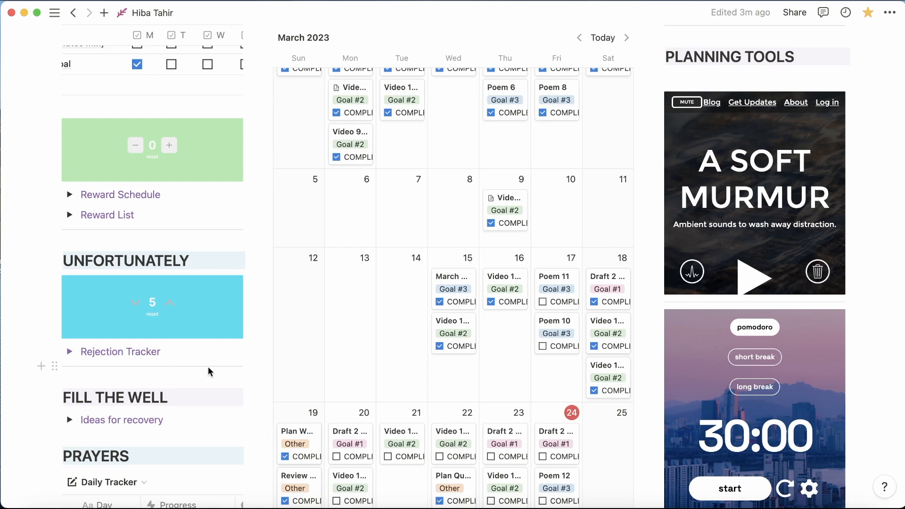
scroll("down", 3)
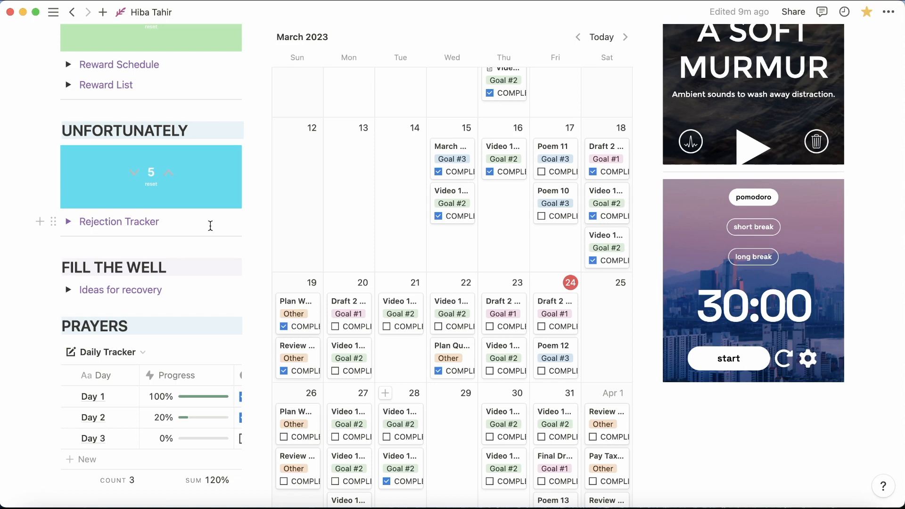
scroll("down", 3)
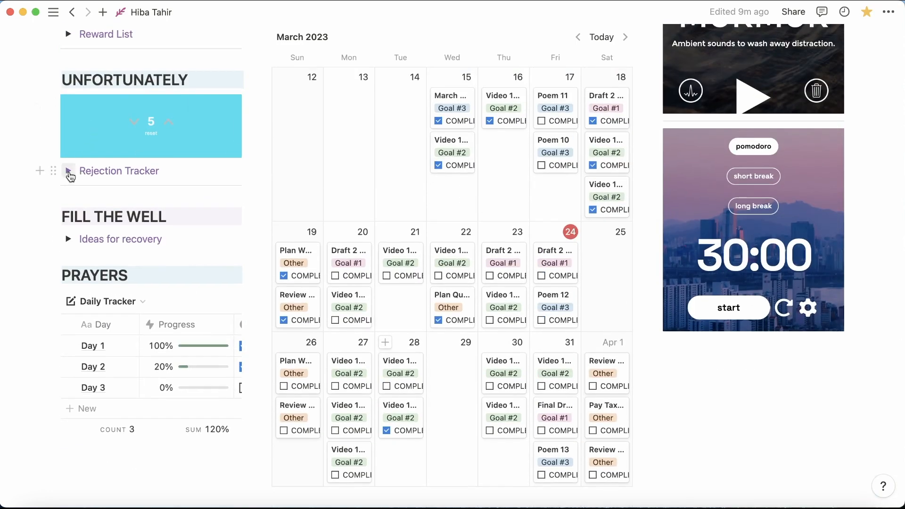
left_click(69, 173)
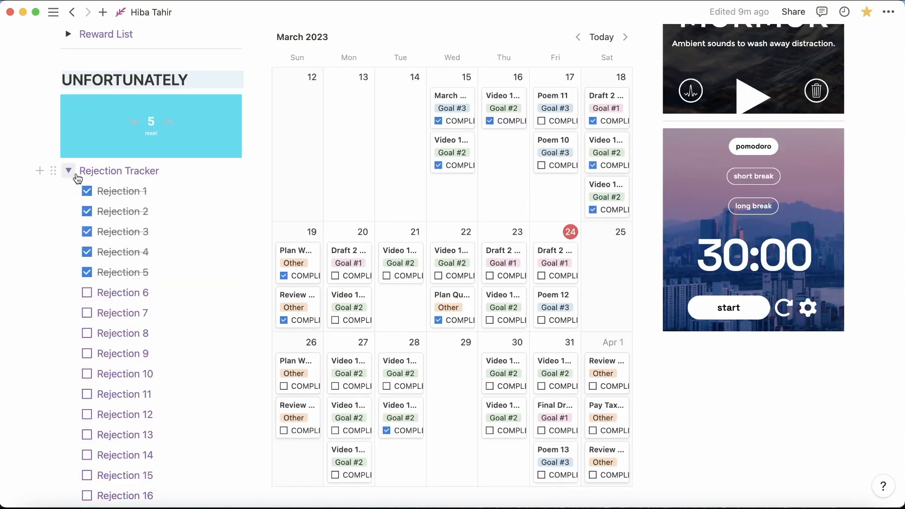
scroll("down", 3)
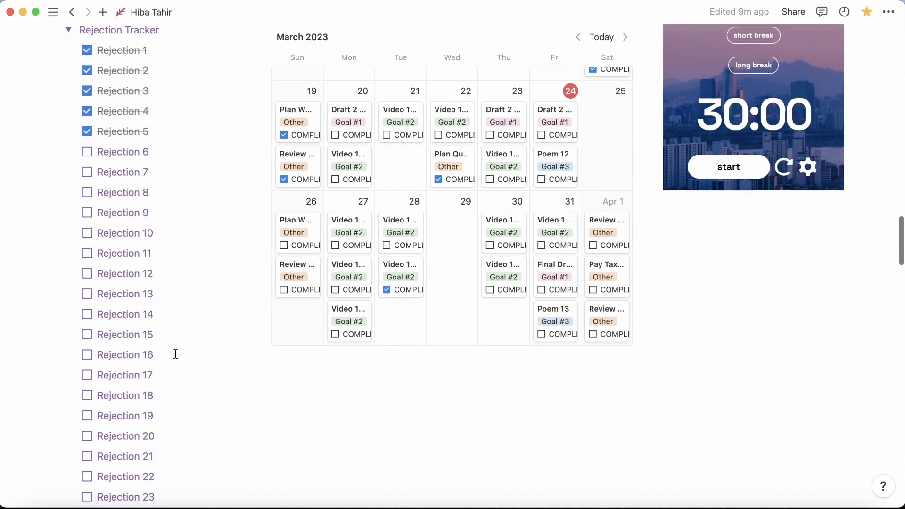
scroll("down", 3)
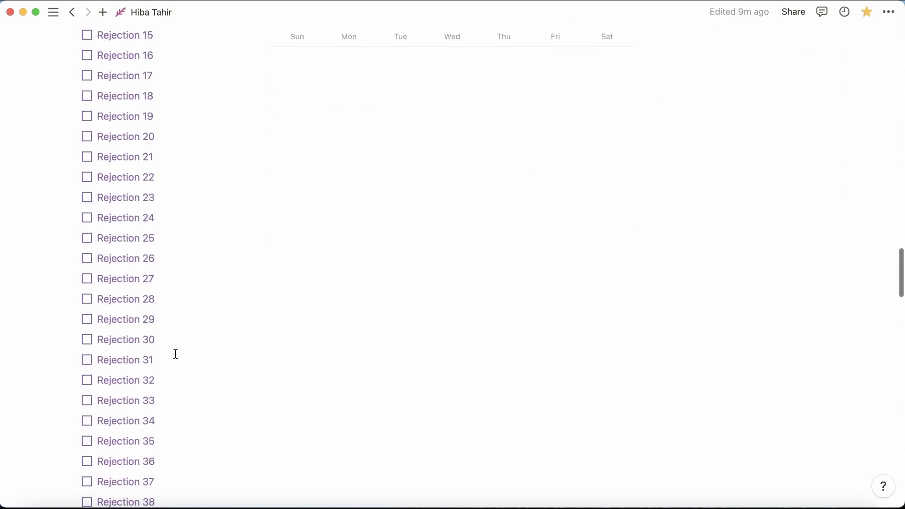
scroll("down", 3)
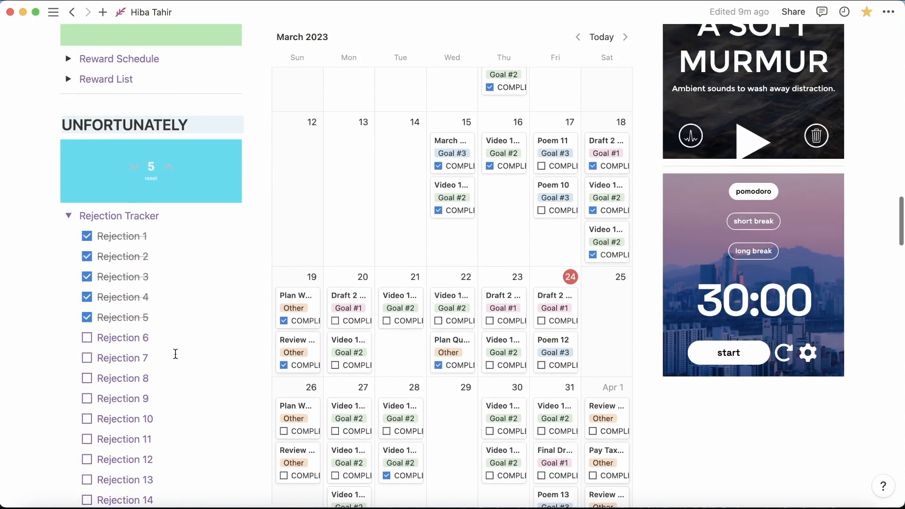
- Collapse the Rejection Tracker and scroll on to the section index, reading list and planned videos
left_click(68, 216)
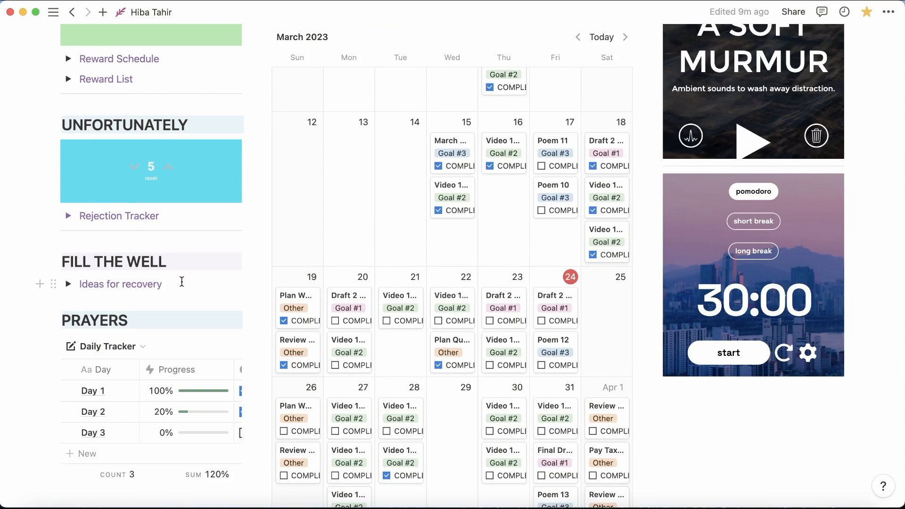
mouse_move(196, 282)
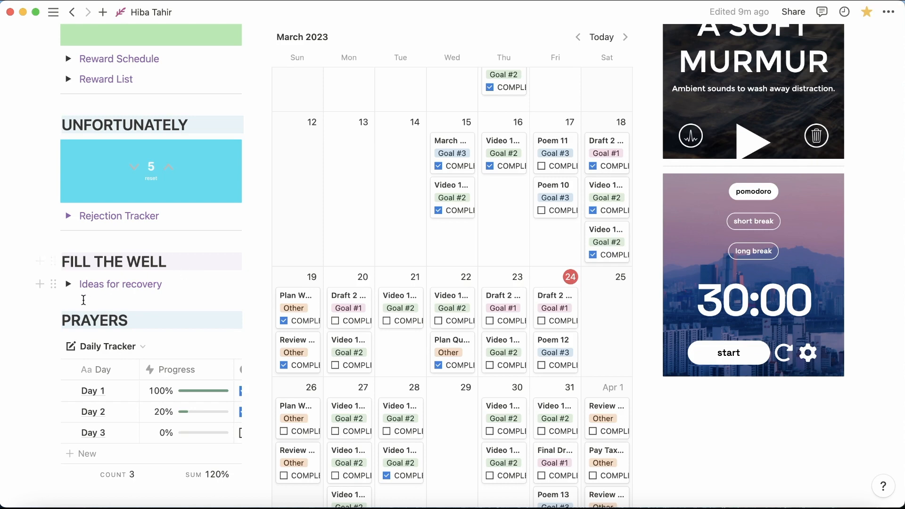
left_click(67, 284)
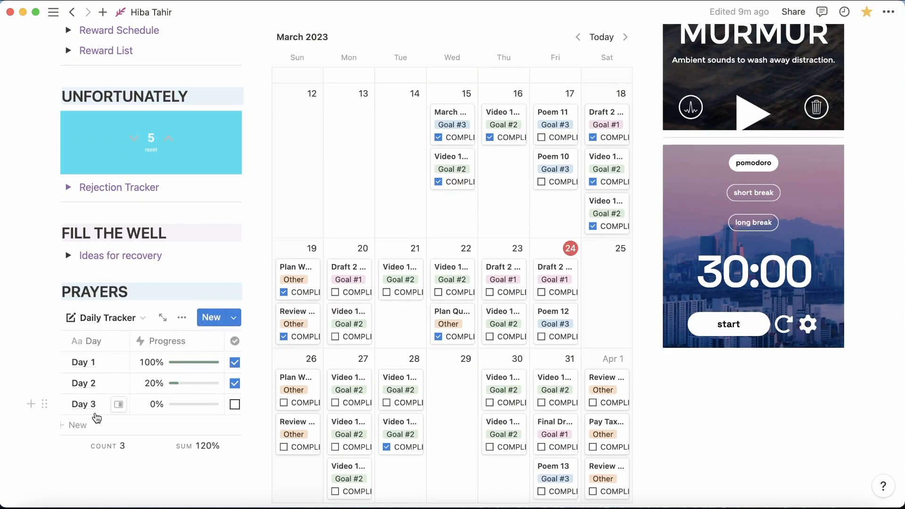
mouse_move(106, 416)
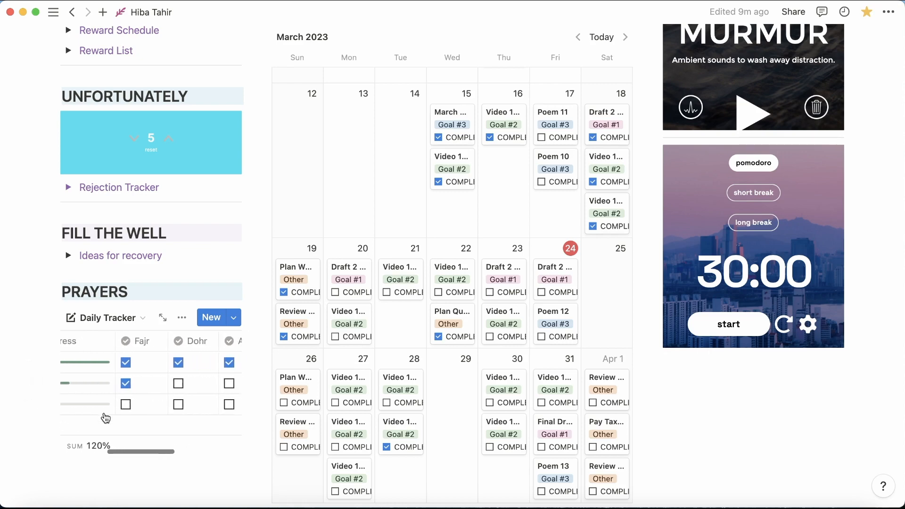
scroll("down", 3)
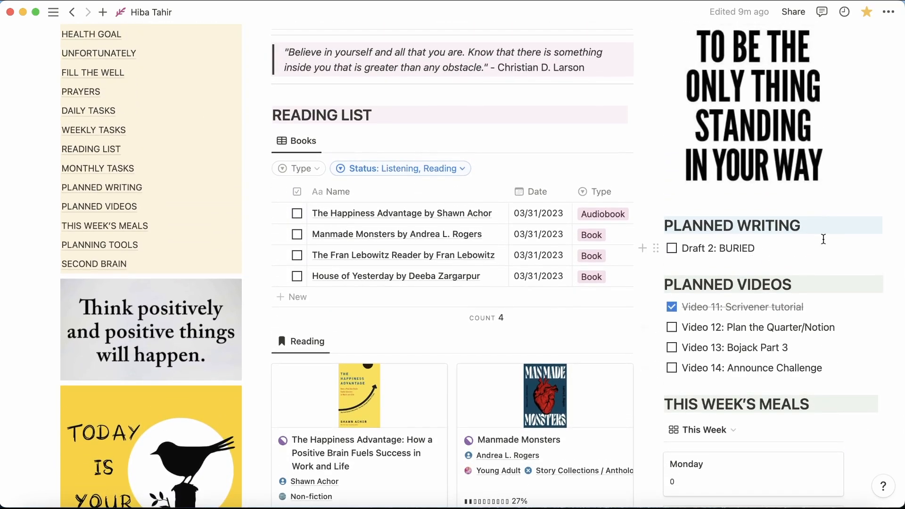
mouse_move(836, 291)
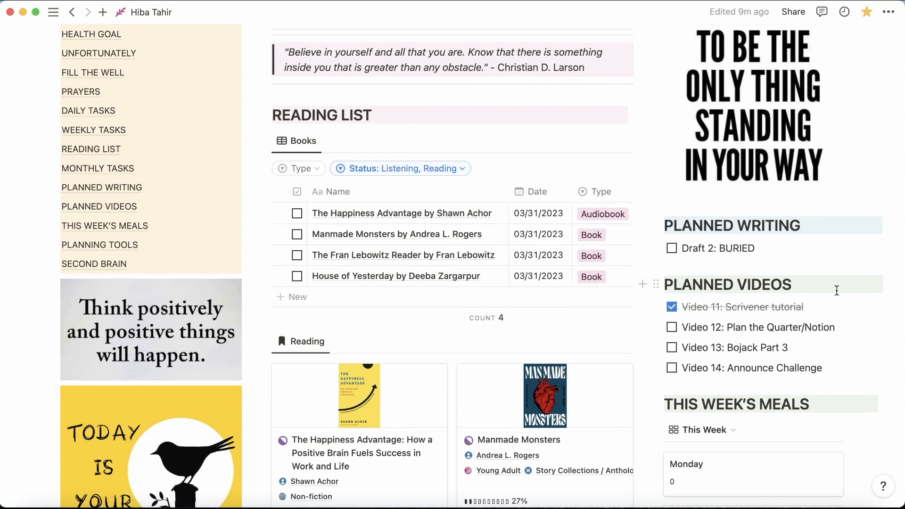
scroll("down", 3)
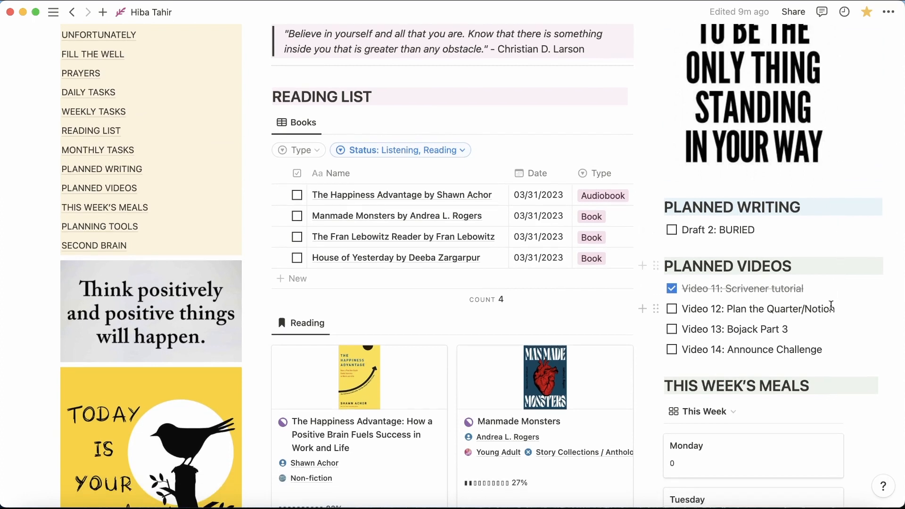
mouse_move(846, 330)
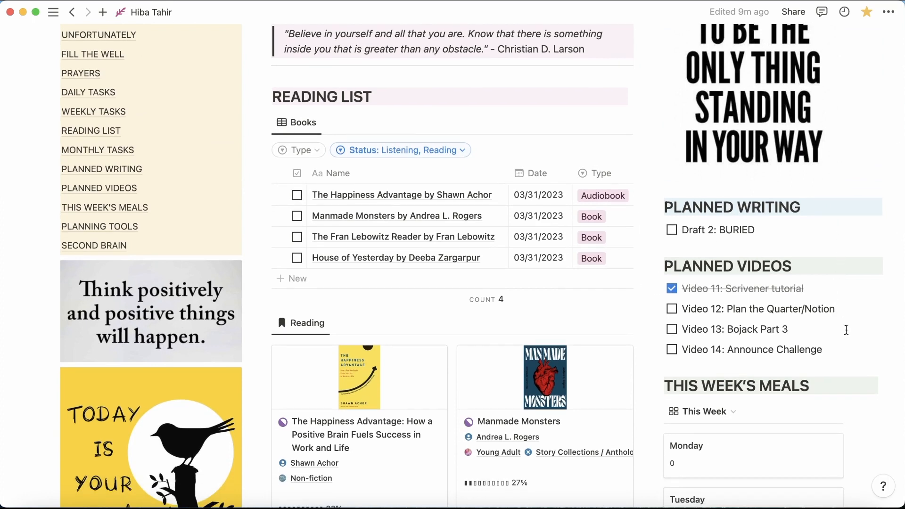
scroll("down", 3)
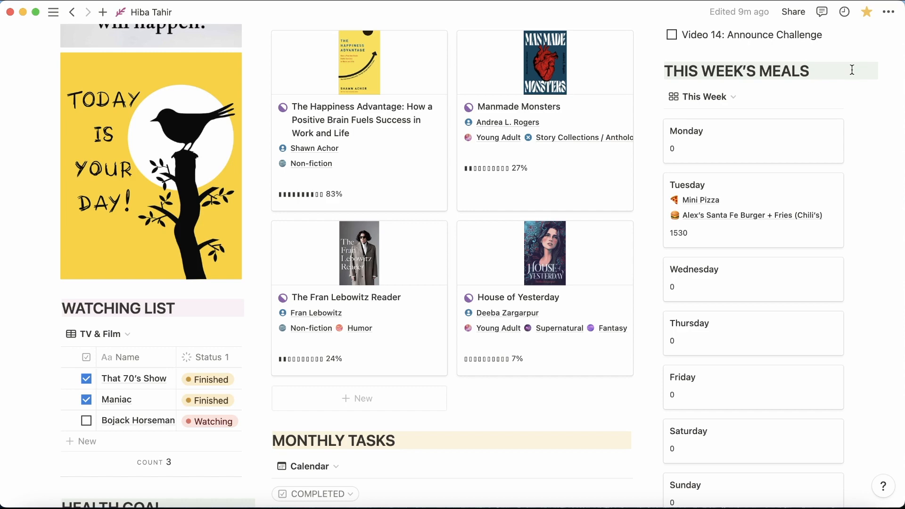
scroll("down", 3)
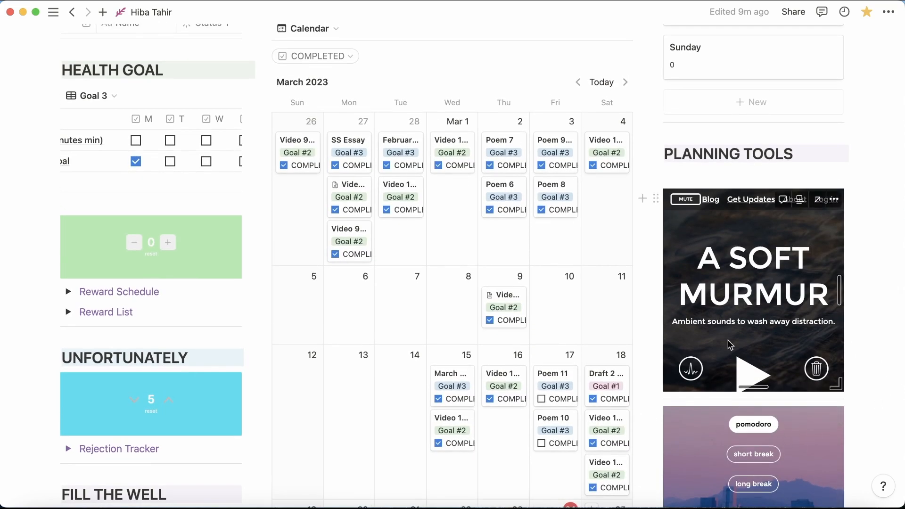
- Switch the embedded pomodoro widget to short break (05:00) then long break (15:00) without starting it
left_click(752, 369)
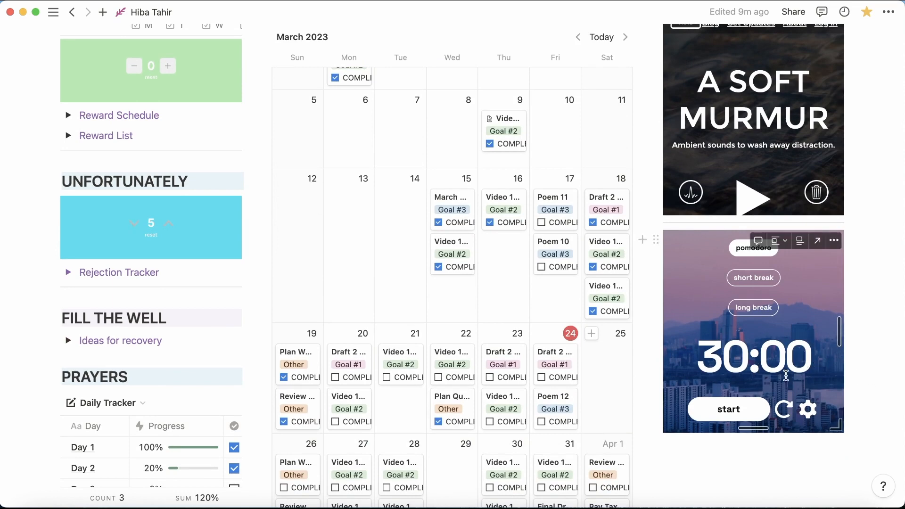
mouse_move(775, 322)
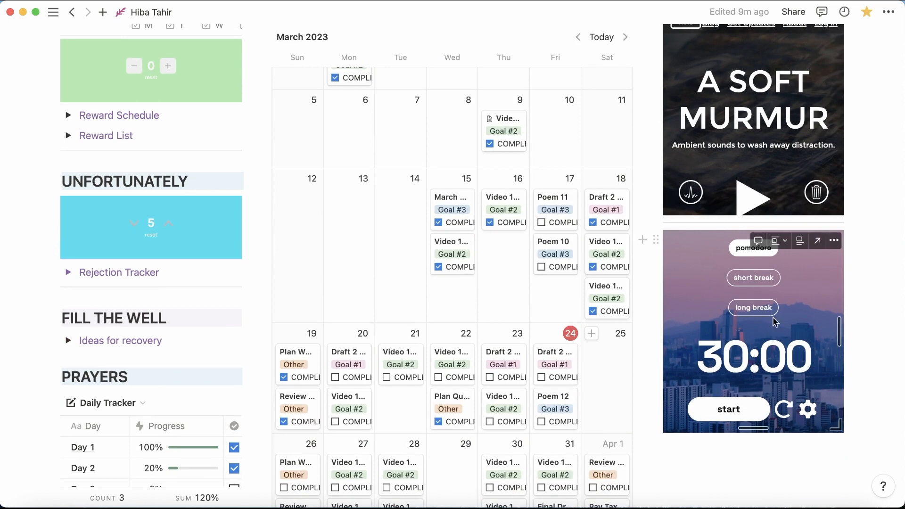
left_click(753, 278)
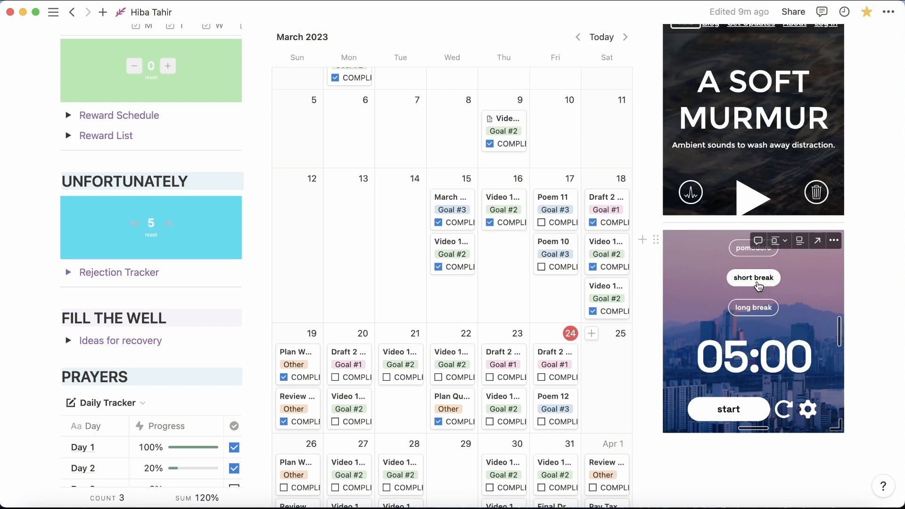
left_click(752, 308)
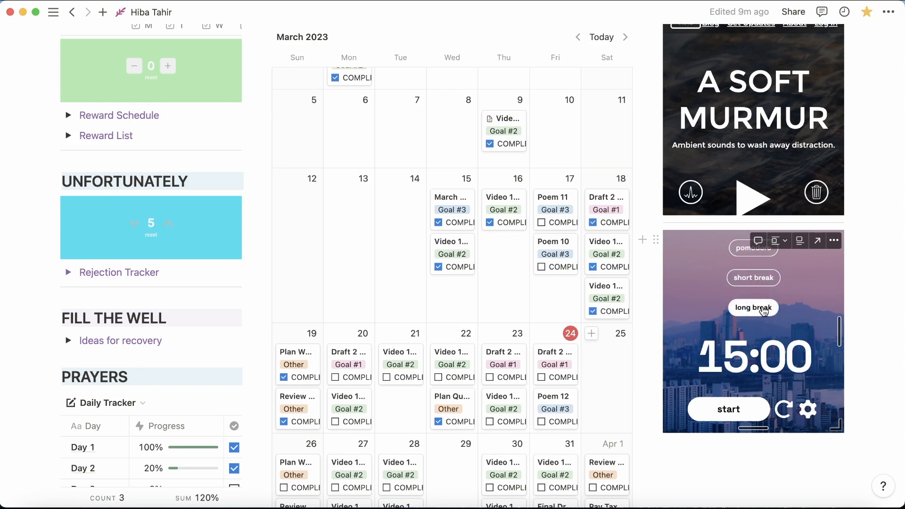
mouse_move(752, 384)
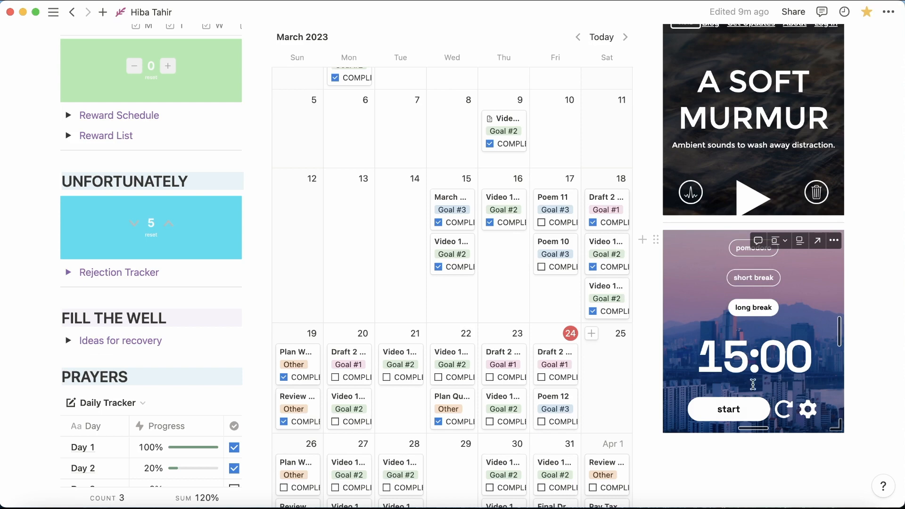
mouse_move(745, 261)
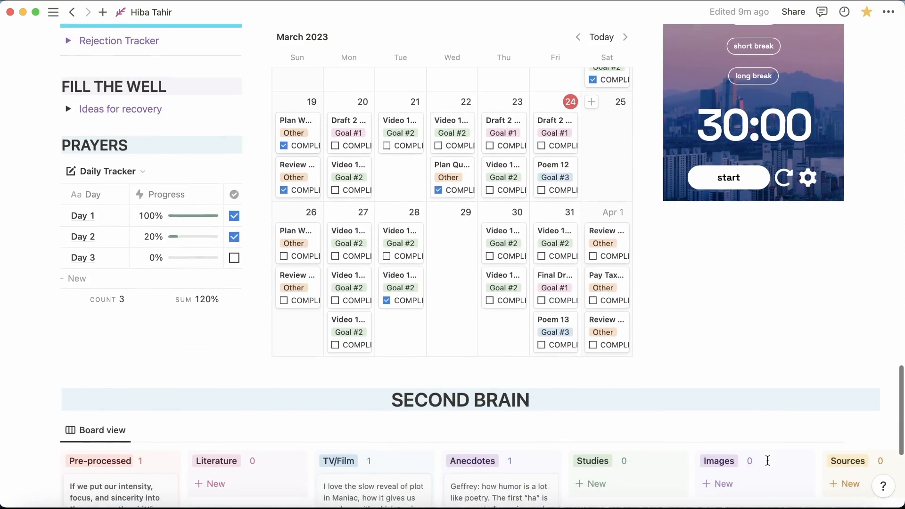
scroll("down", 3)
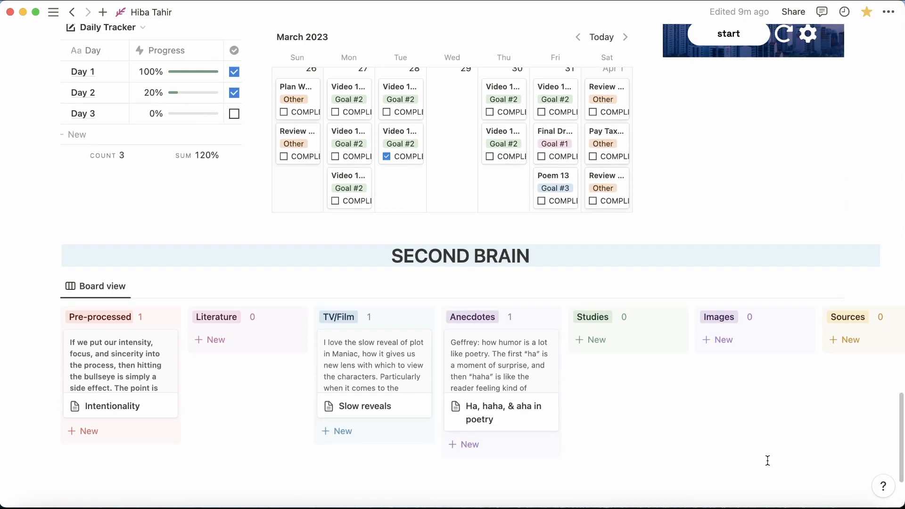
scroll("down", 3)
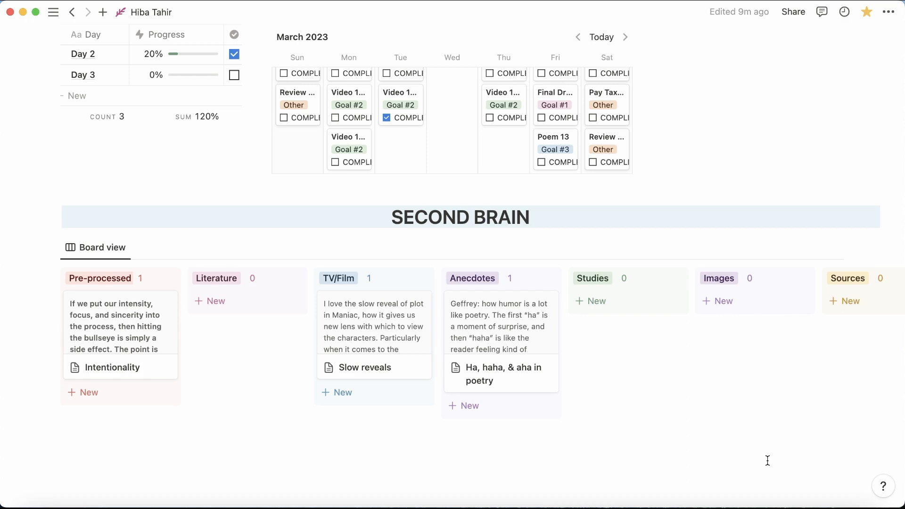
scroll("down", 3)
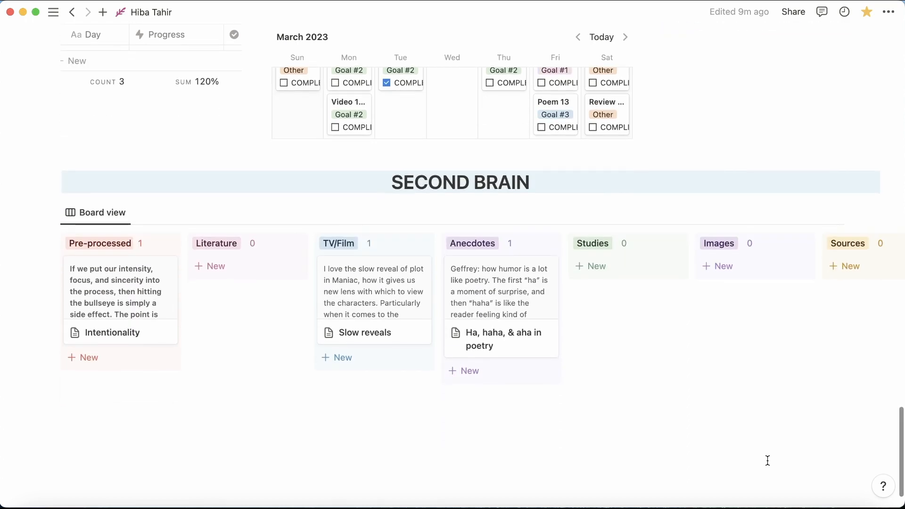